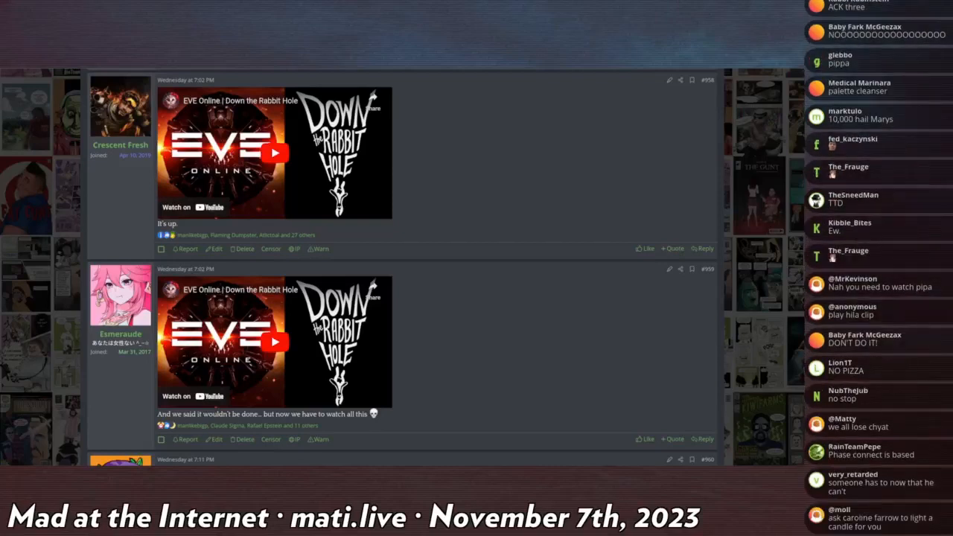
Step: Scroll down through the forum thread toward the embedded EVE Online posts
scroll("down", 3)
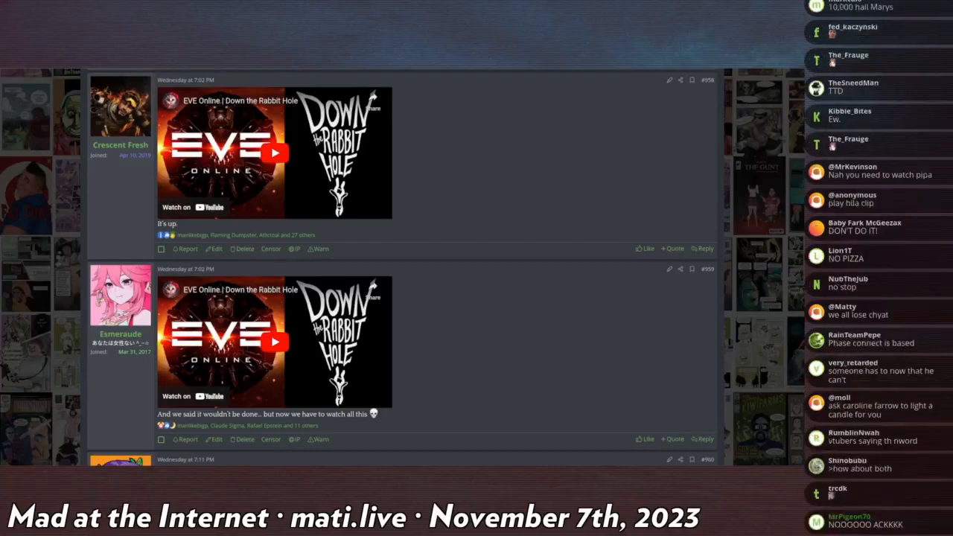
scroll("down", 3)
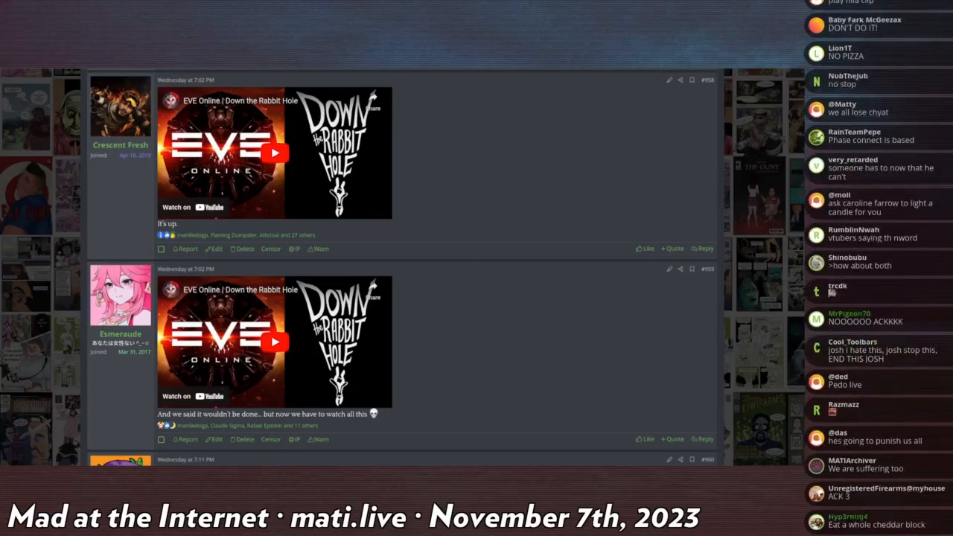
scroll("down", 3)
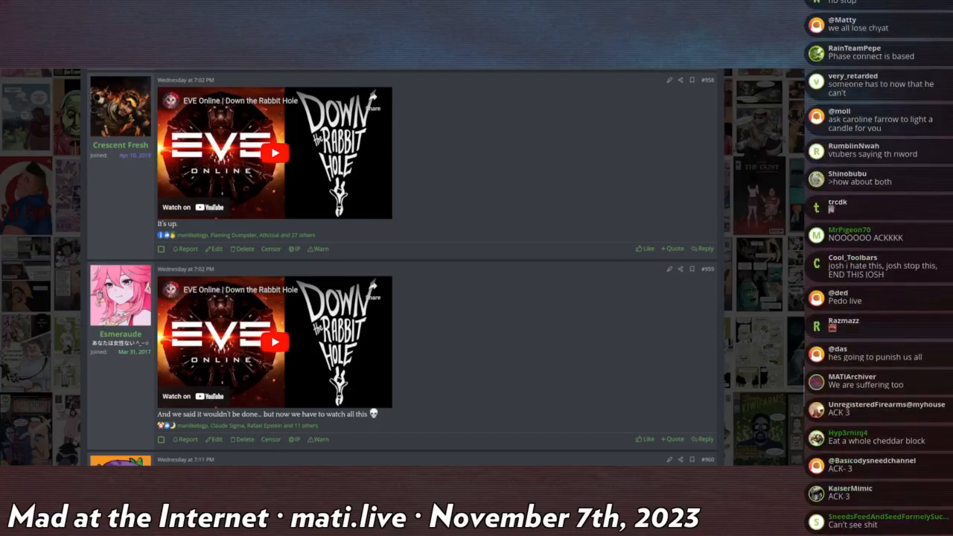
scroll("down", 3)
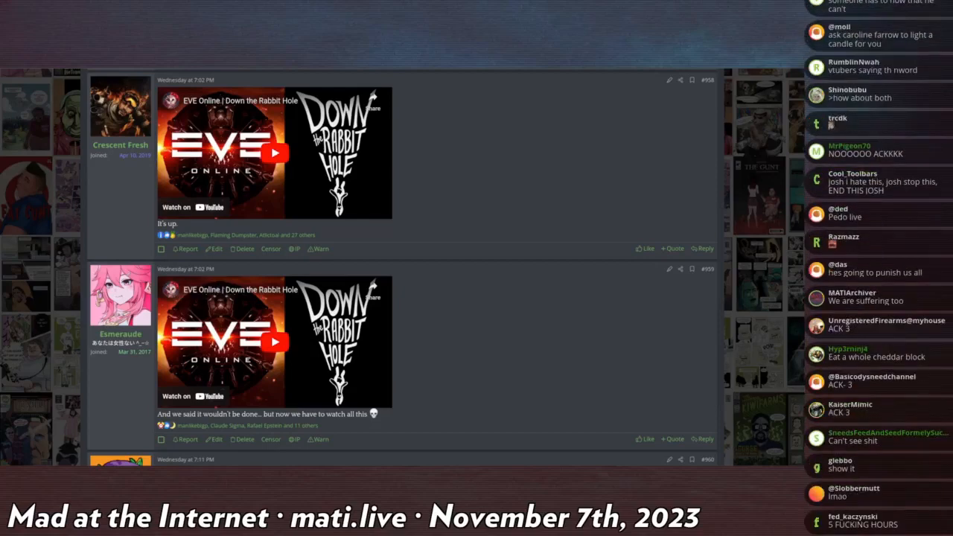
scroll("down", 3)
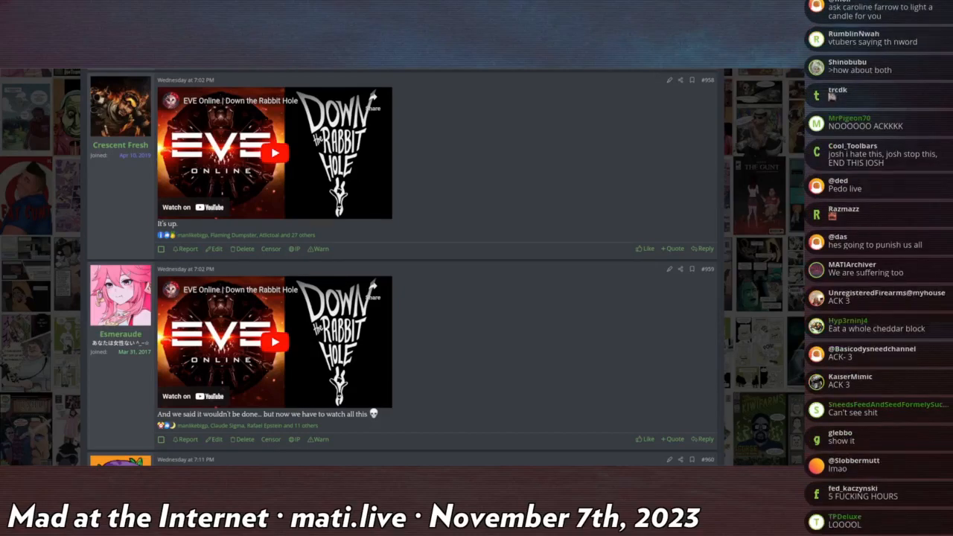
scroll("down", 3)
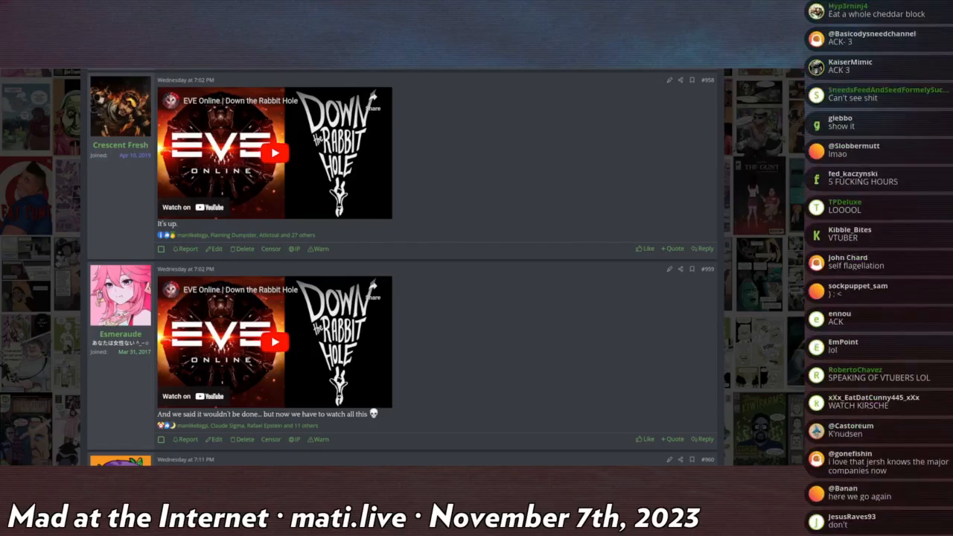
scroll("down", 3)
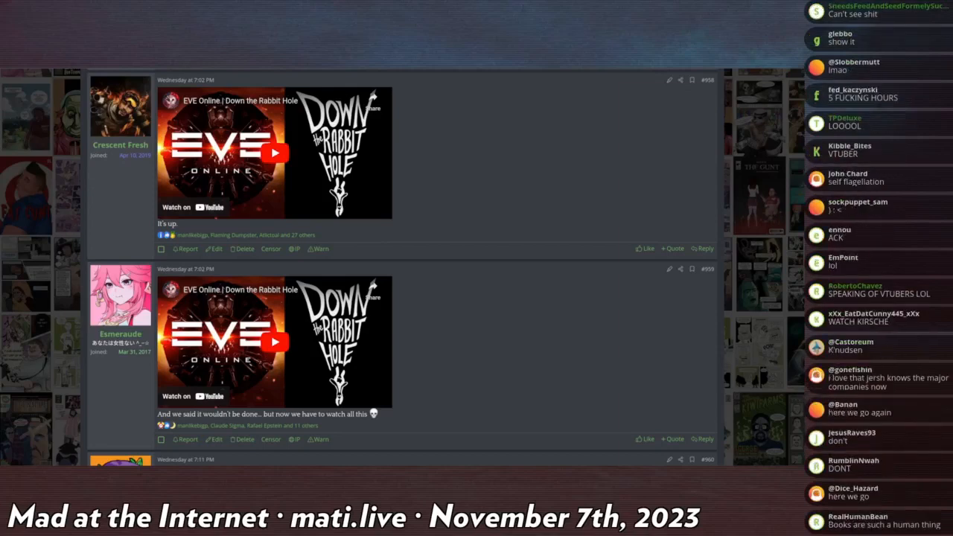
scroll("down", 3)
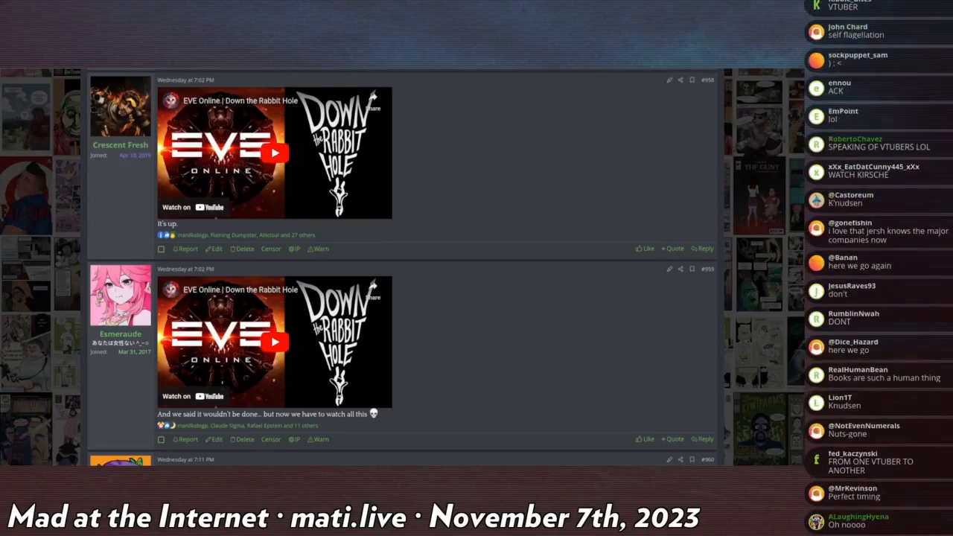
scroll("down", 3)
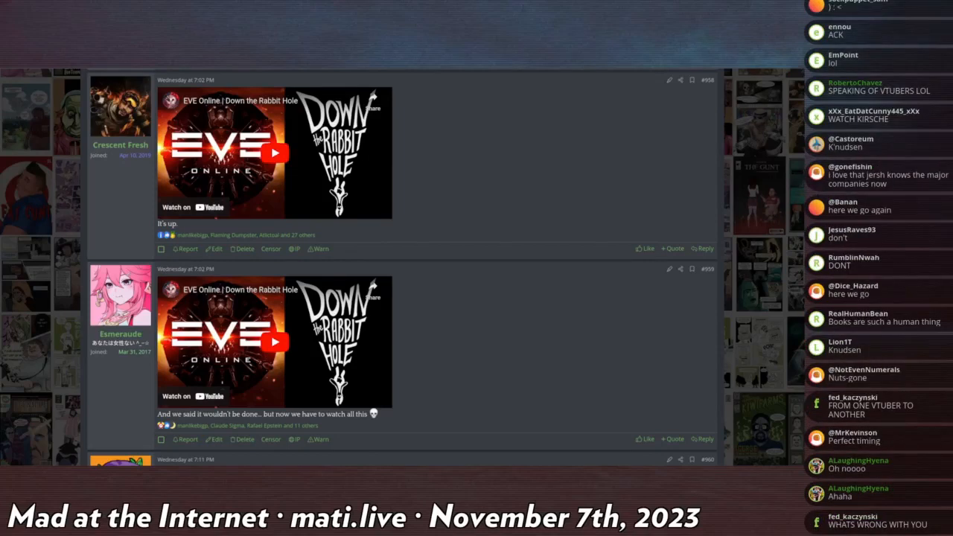
scroll("down", 3)
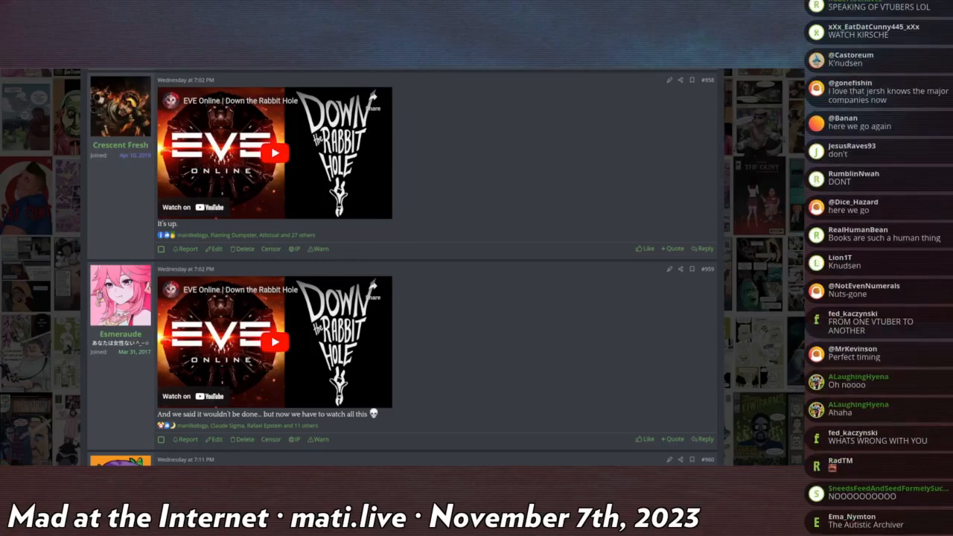
scroll("down", 3)
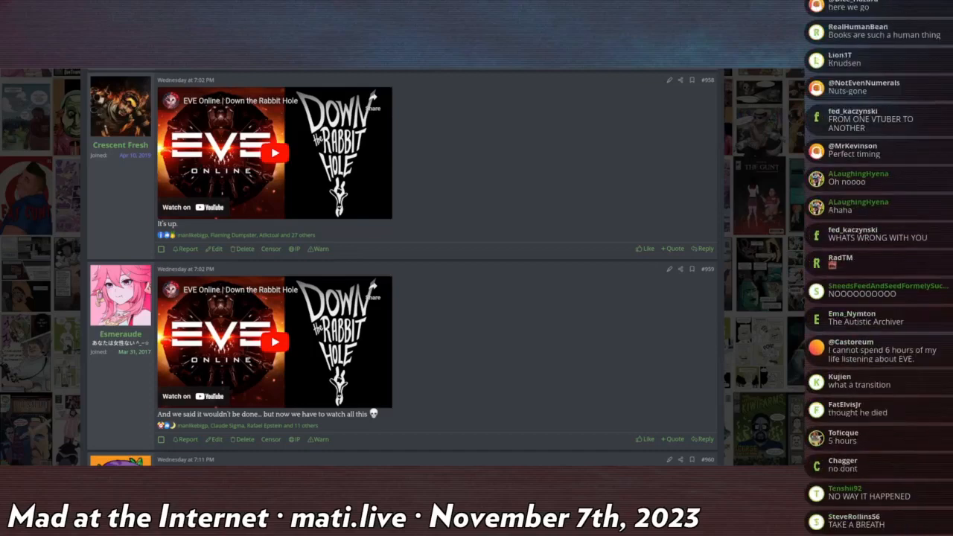
scroll("down", 3)
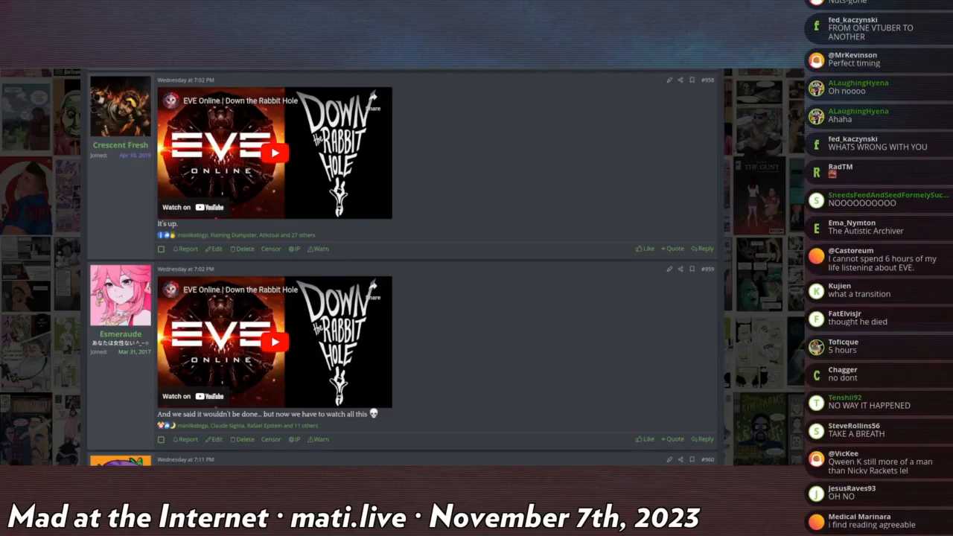
scroll("down", 3)
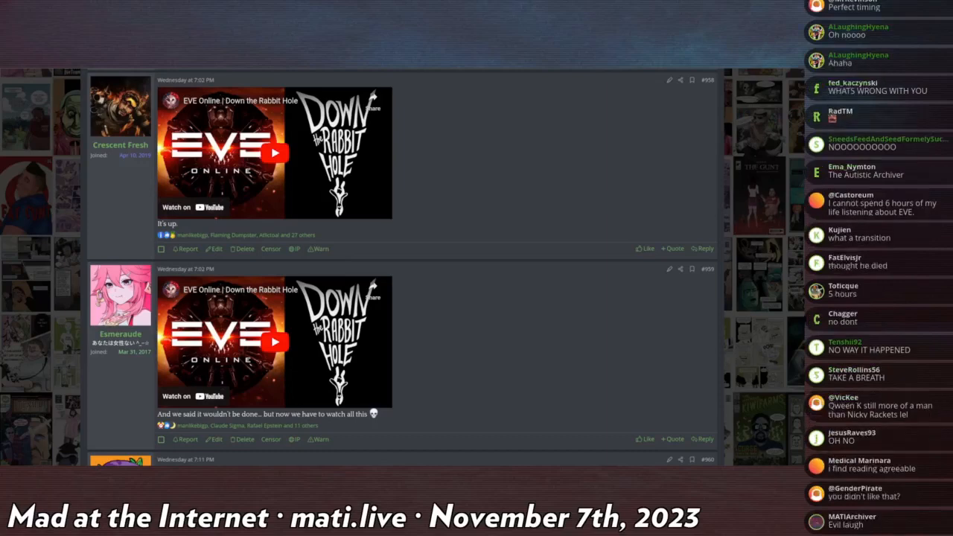
scroll("down", 3)
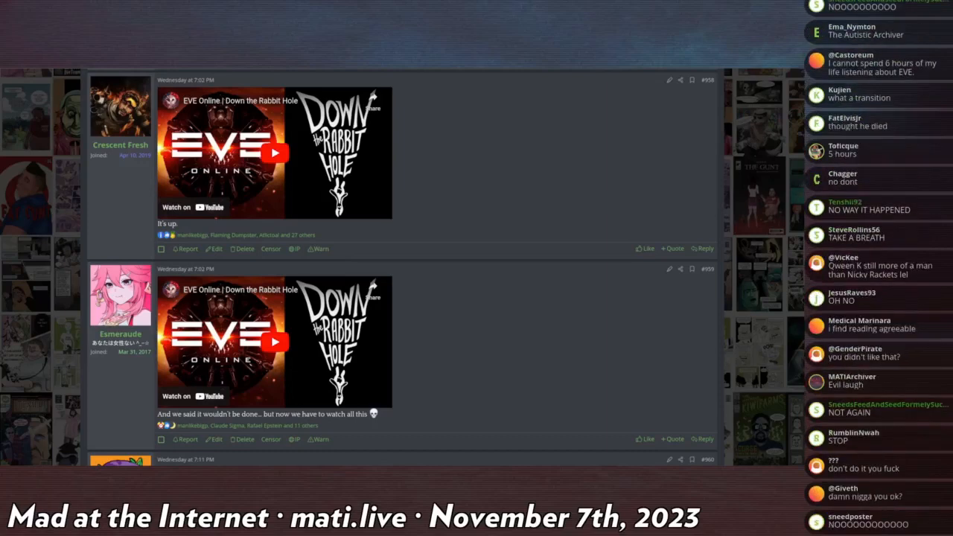
scroll("down", 3)
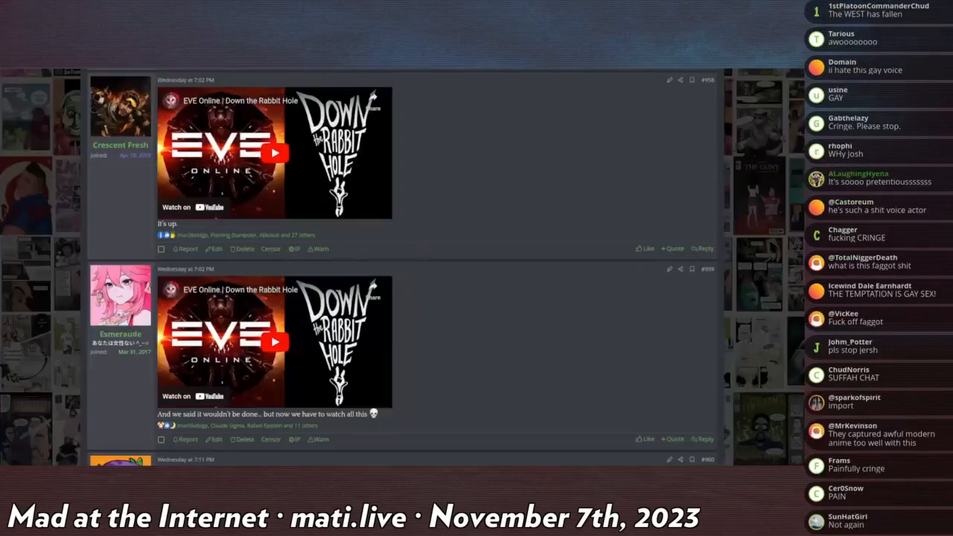
Step: Continue down the thread and start the first embedded EVE Online video playing
scroll("down", 3)
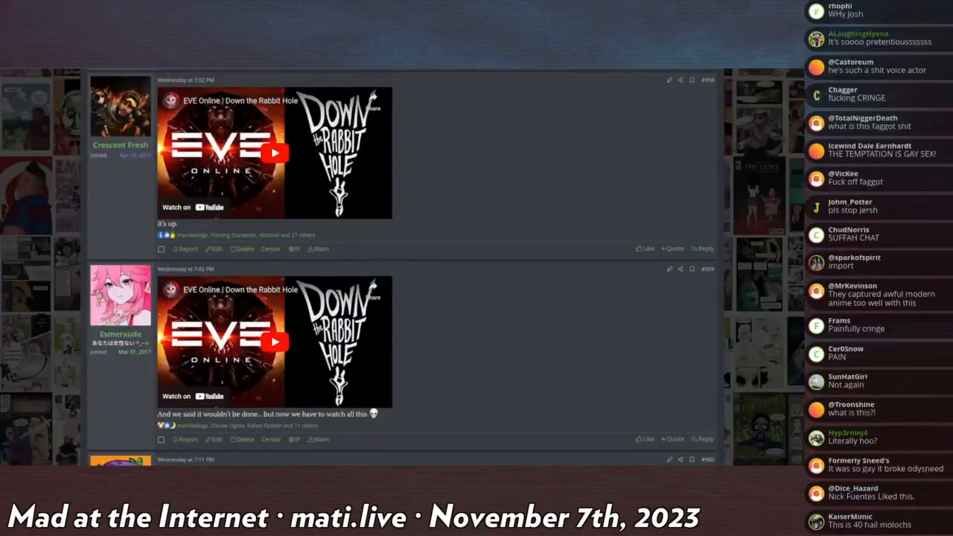
scroll("down", 3)
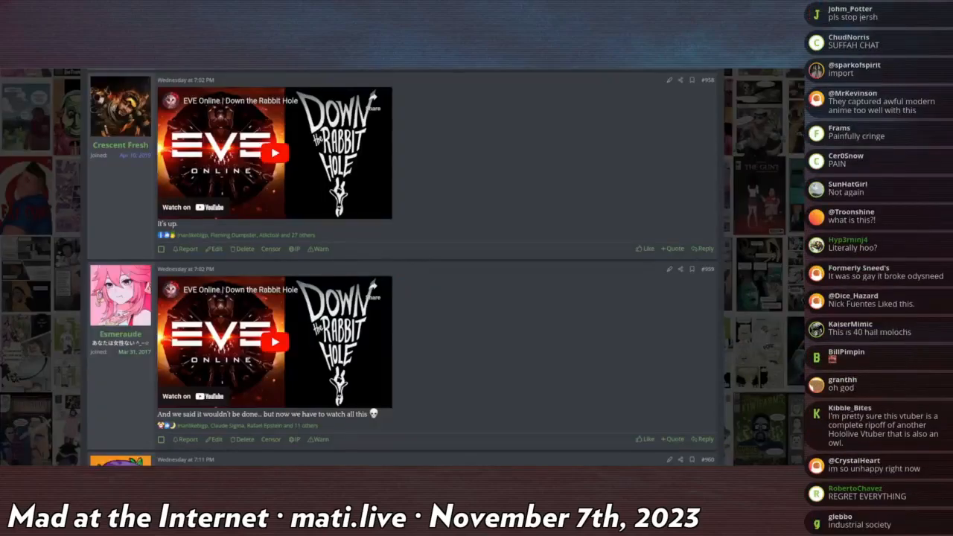
scroll("down", 3)
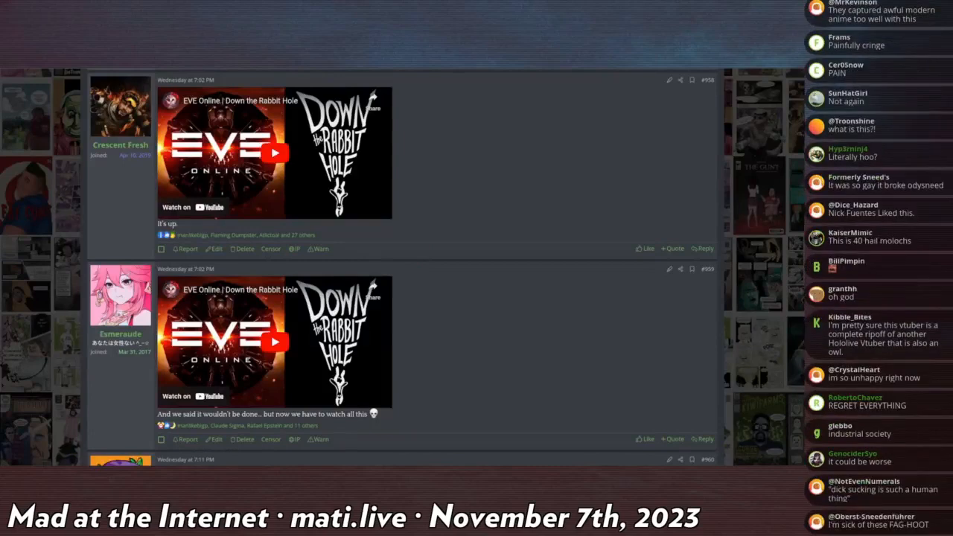
scroll("down", 3)
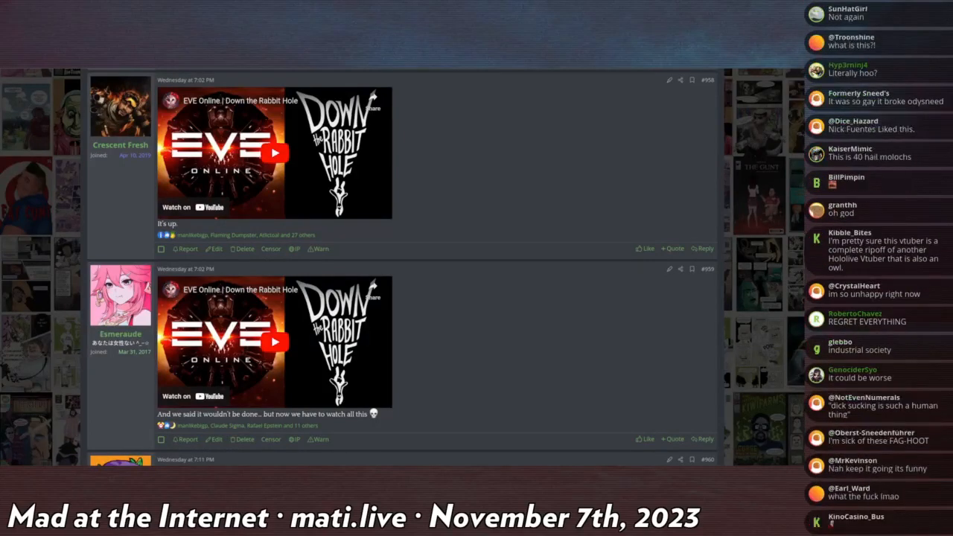
scroll("down", 3)
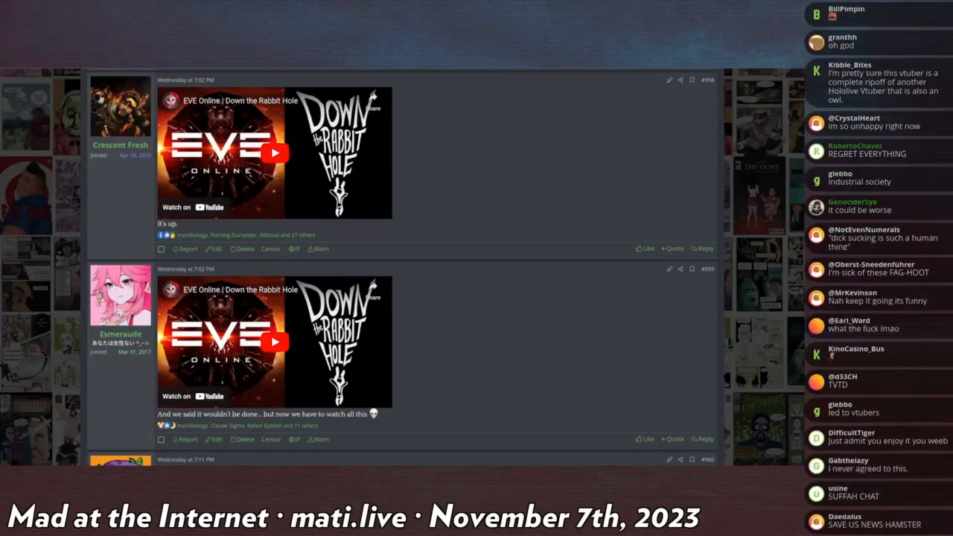
scroll("down", 3)
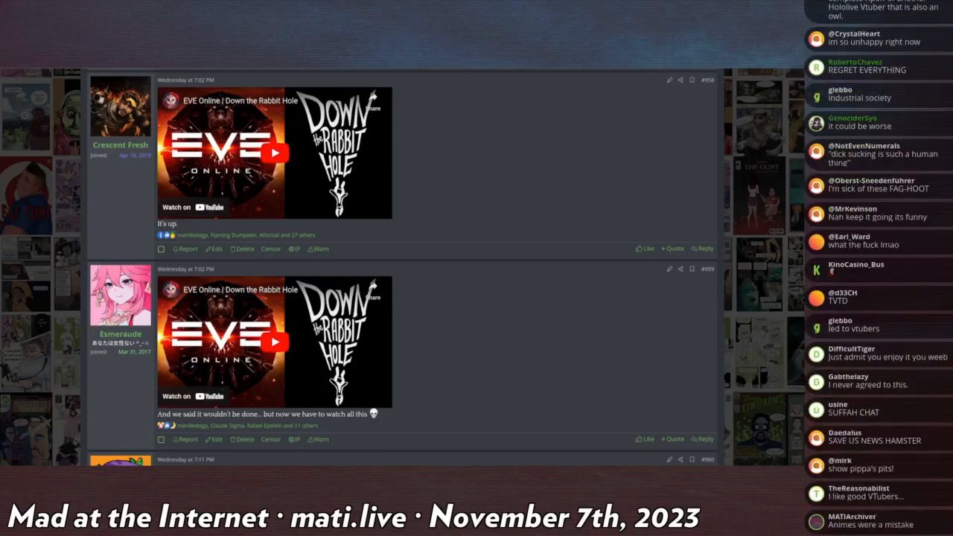
scroll("down", 3)
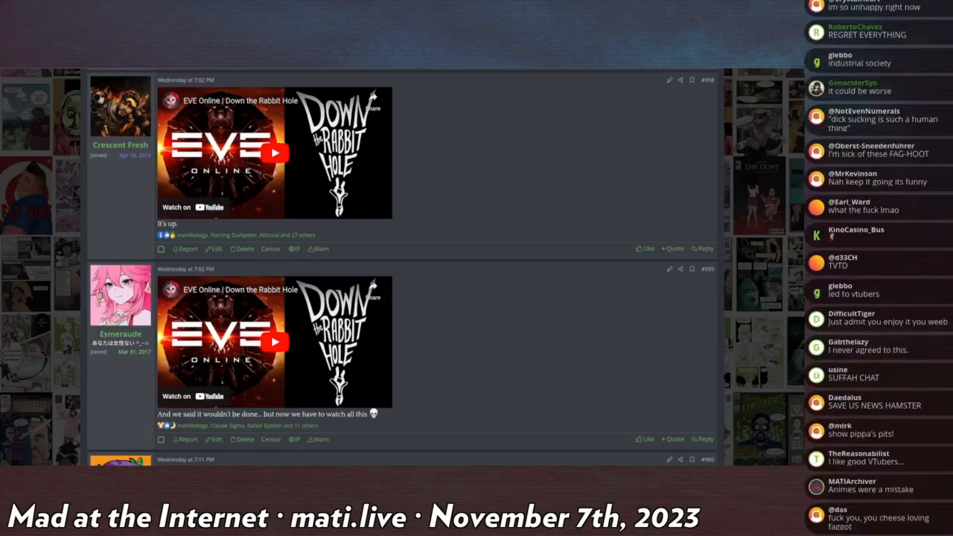
scroll("down", 3)
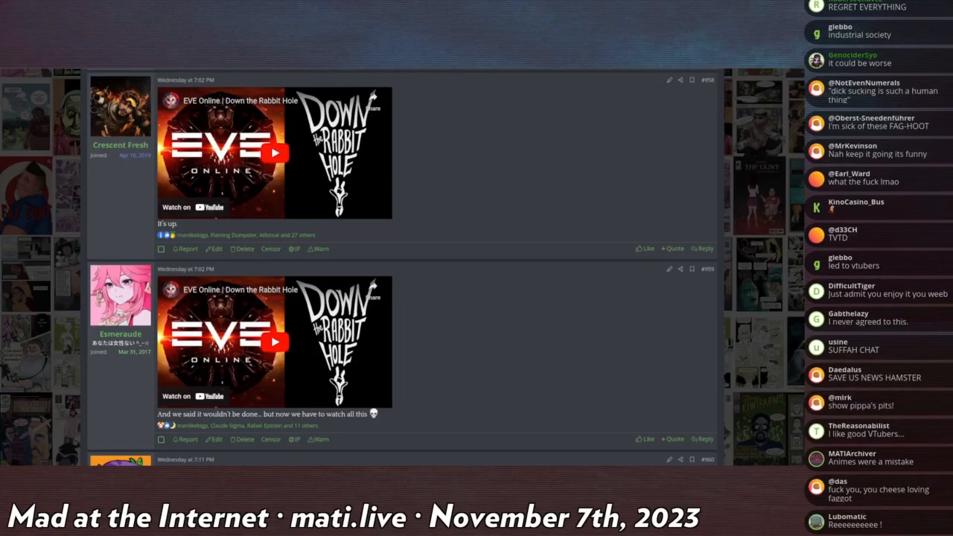
scroll("down", 3)
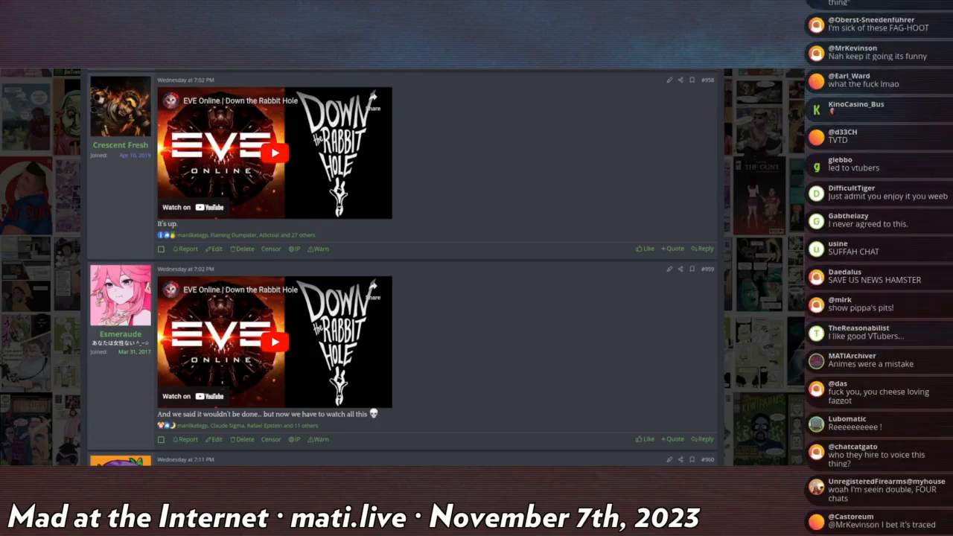
scroll("down", 3)
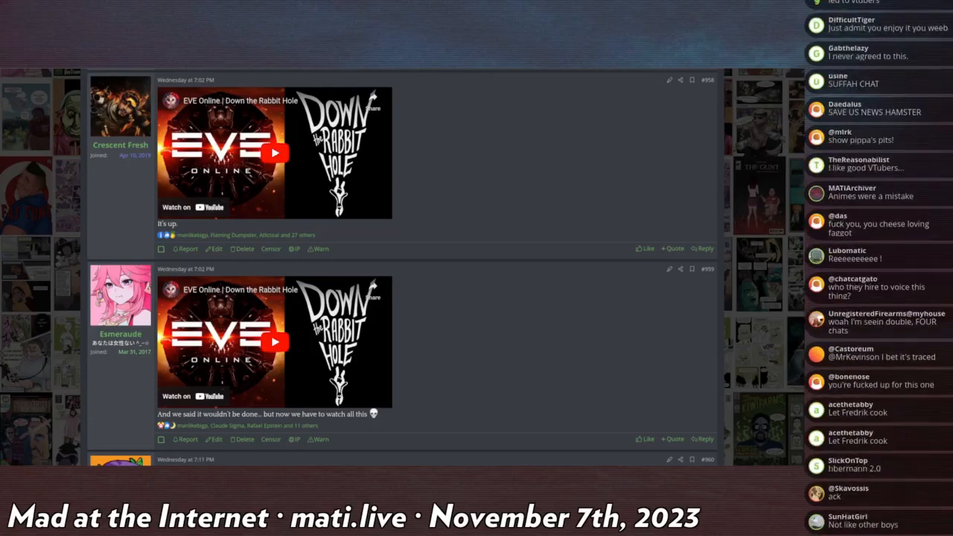
scroll("down", 3)
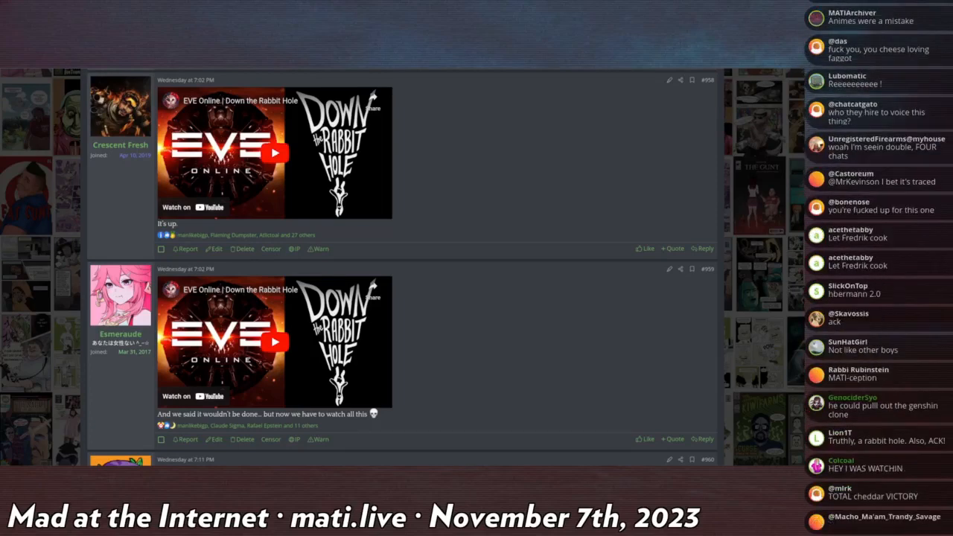
scroll("down", 3)
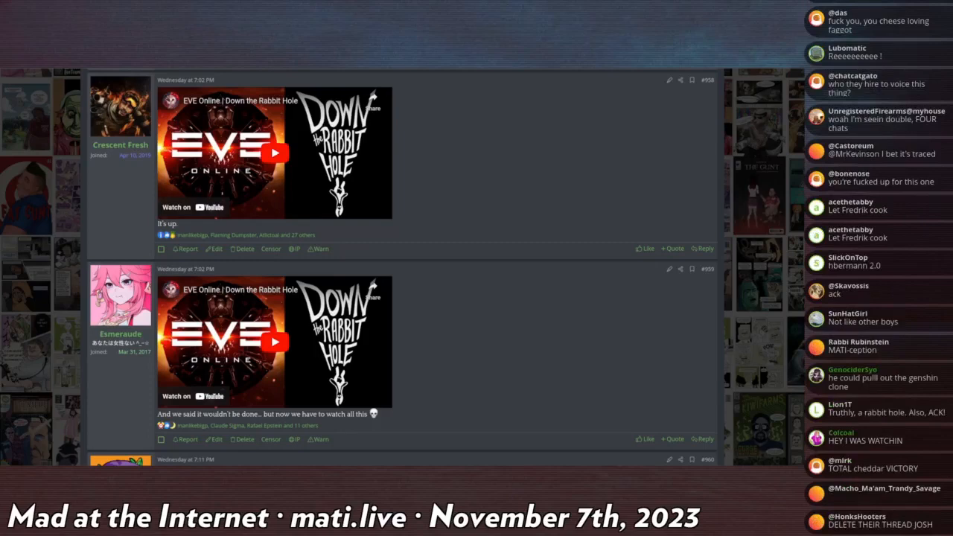
scroll("down", 3)
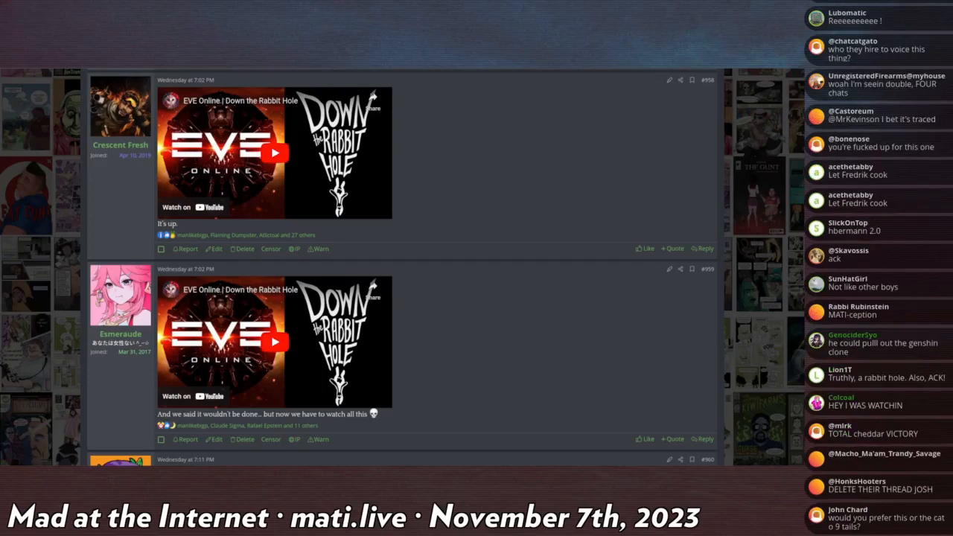
scroll("down", 3)
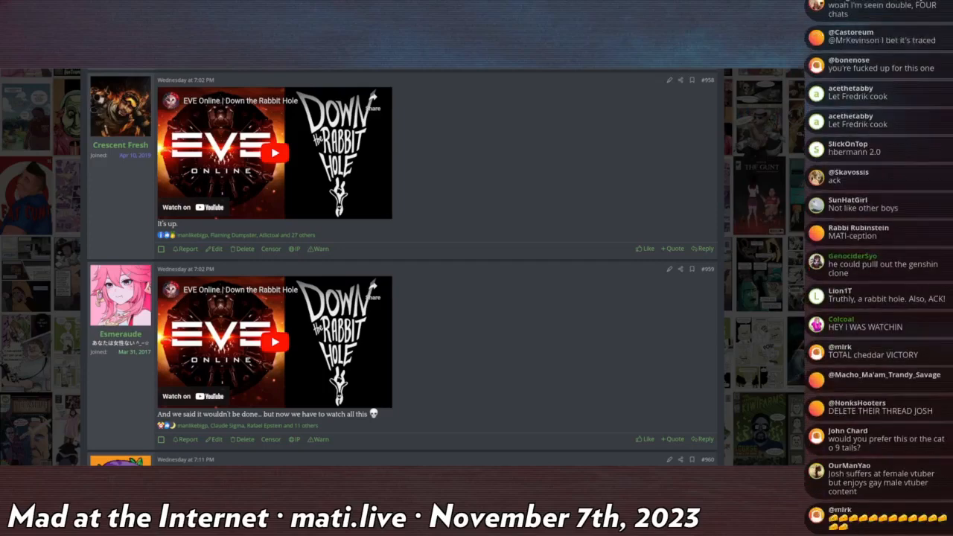
left_click(276, 152)
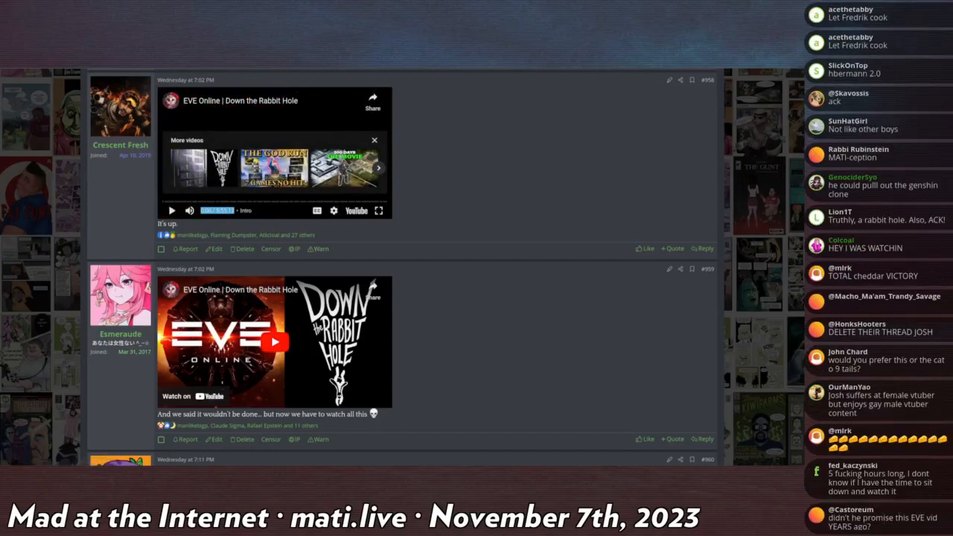
Step: Scroll further and open the EVE Online | Down the Rabbit Hole video on YouTube
scroll("down", 3)
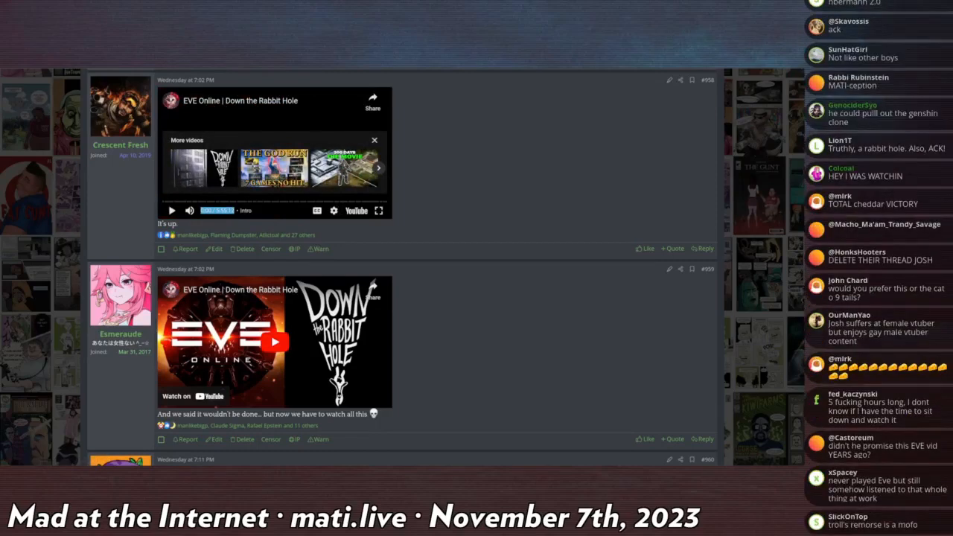
scroll("down", 3)
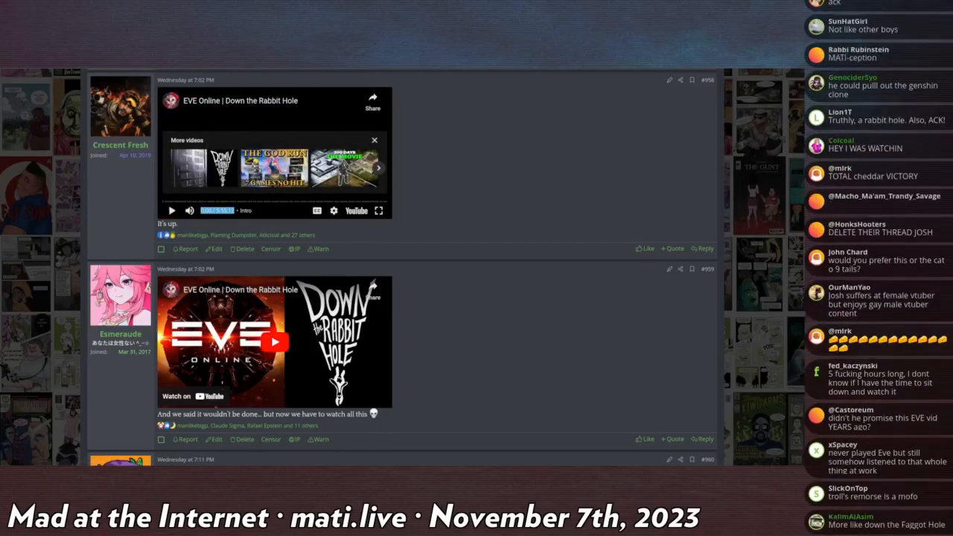
scroll("down", 3)
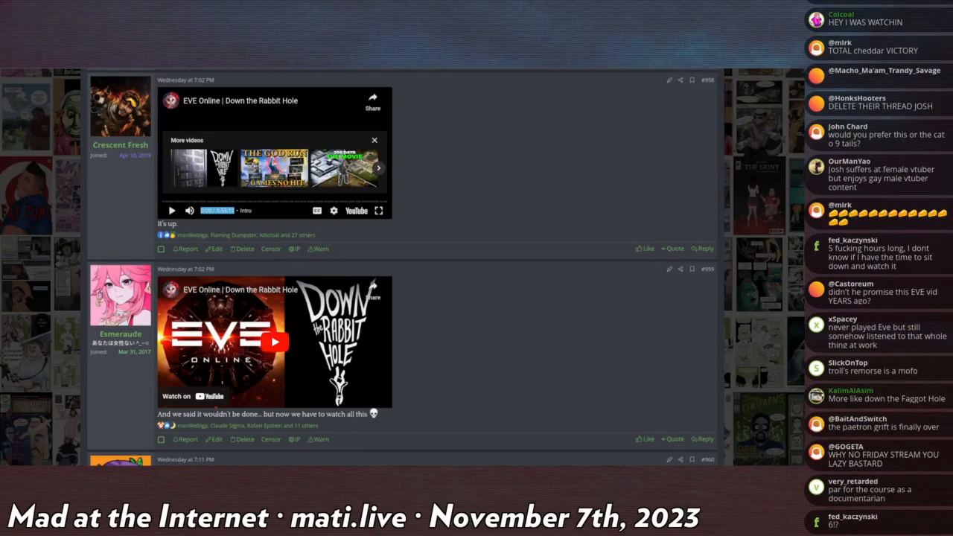
scroll("down", 3)
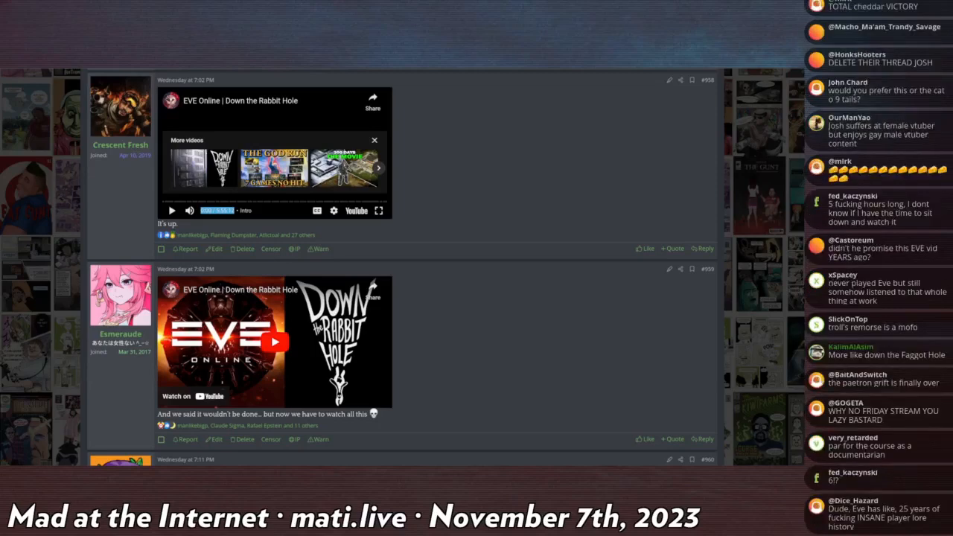
scroll("down", 3)
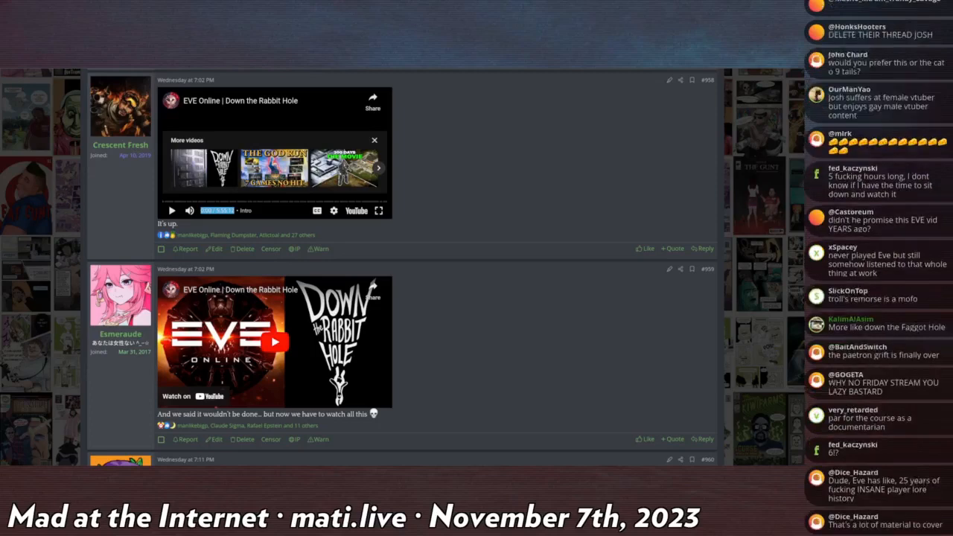
scroll("down", 3)
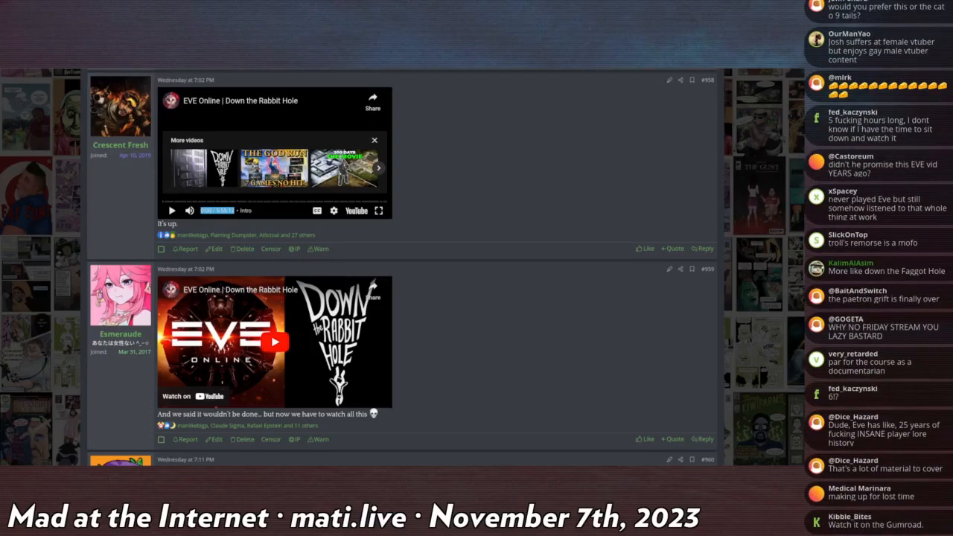
scroll("down", 3)
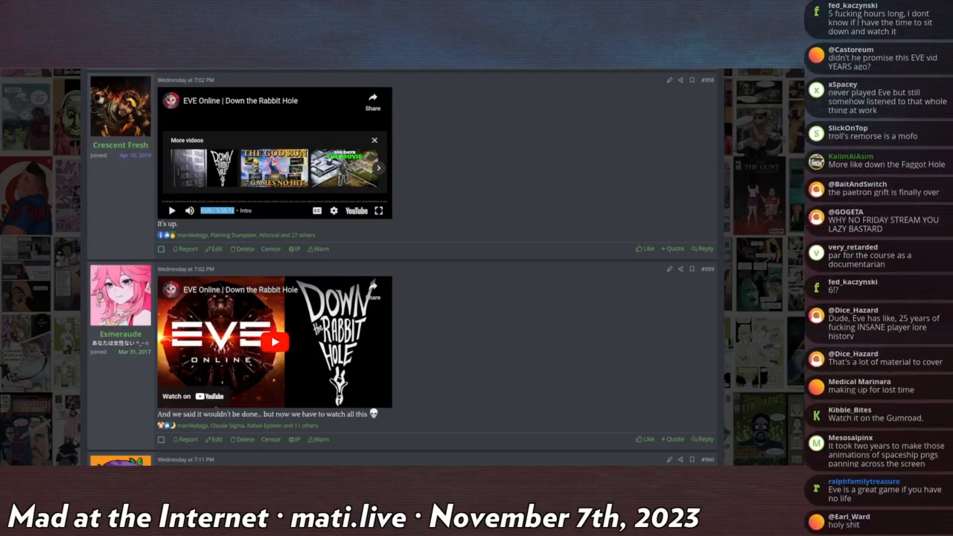
scroll("down", 3)
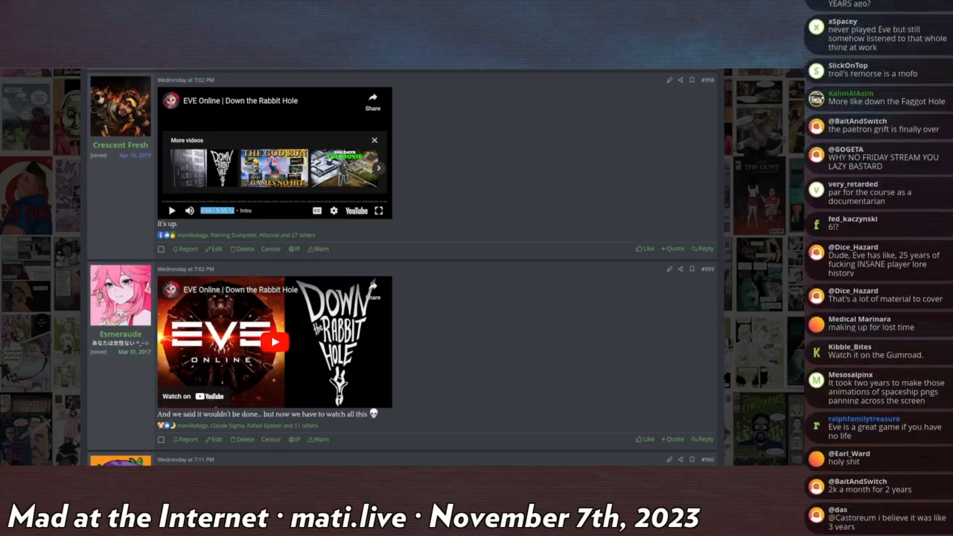
scroll("down", 3)
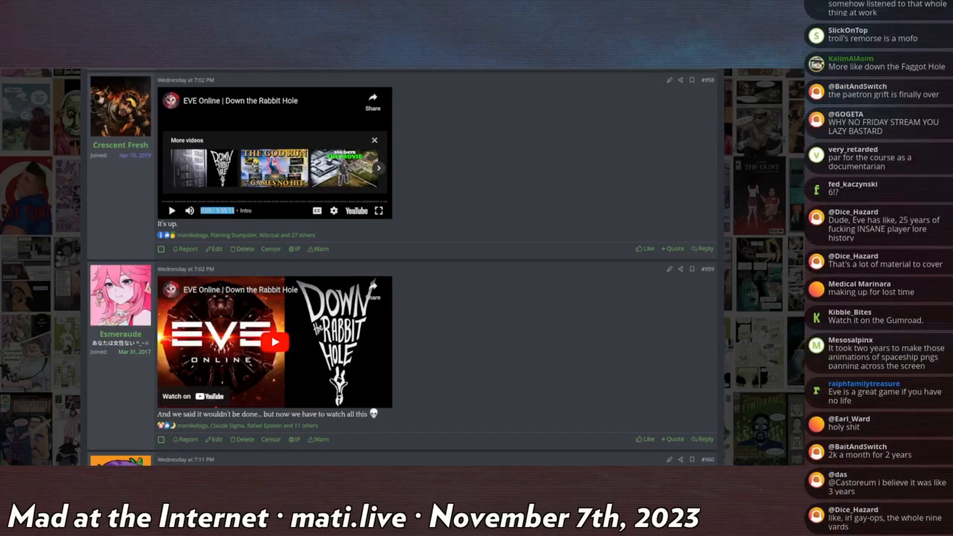
scroll("down", 3)
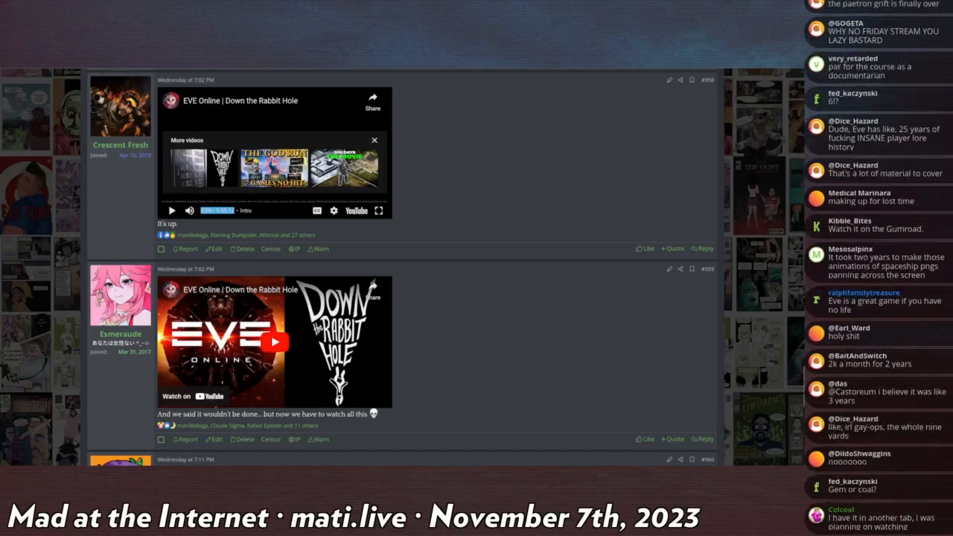
left_click(274, 341)
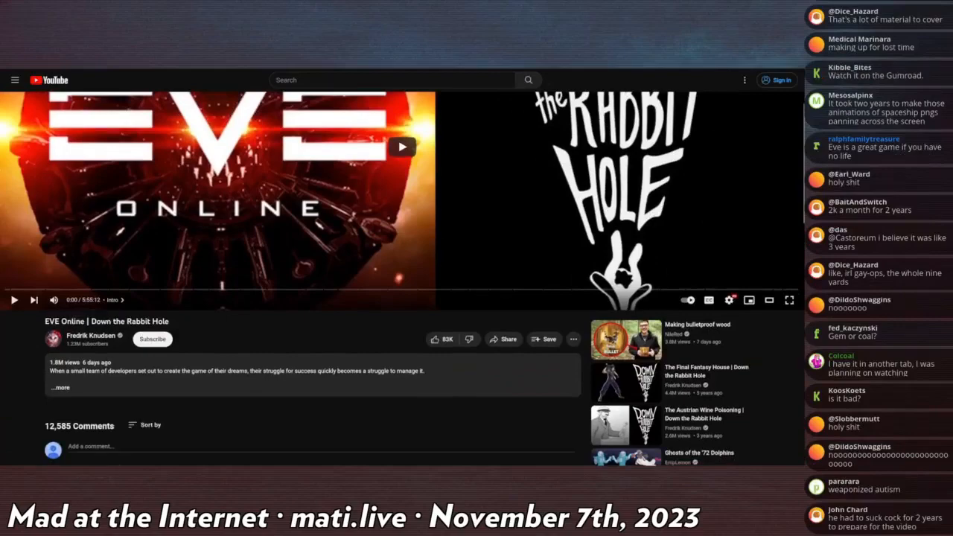
left_click(91, 335)
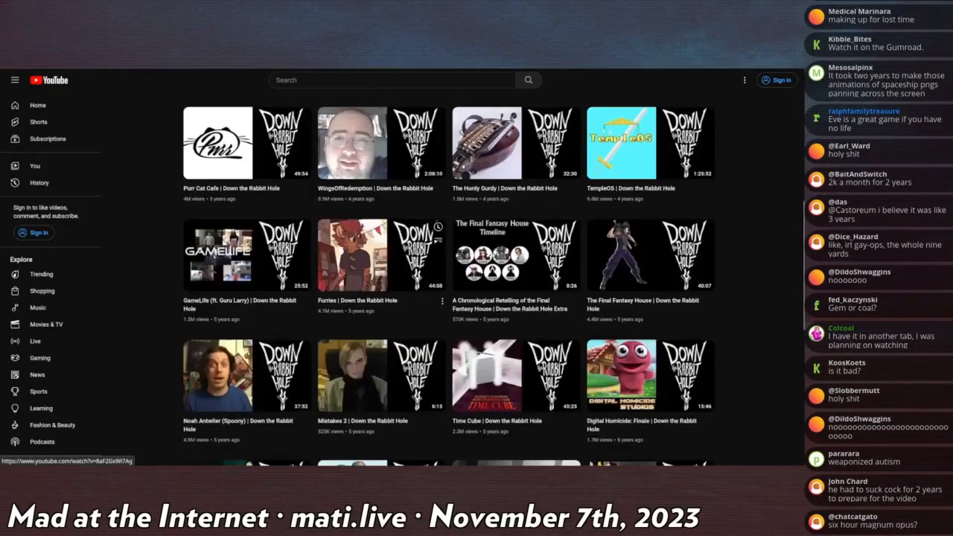
scroll("down", 3)
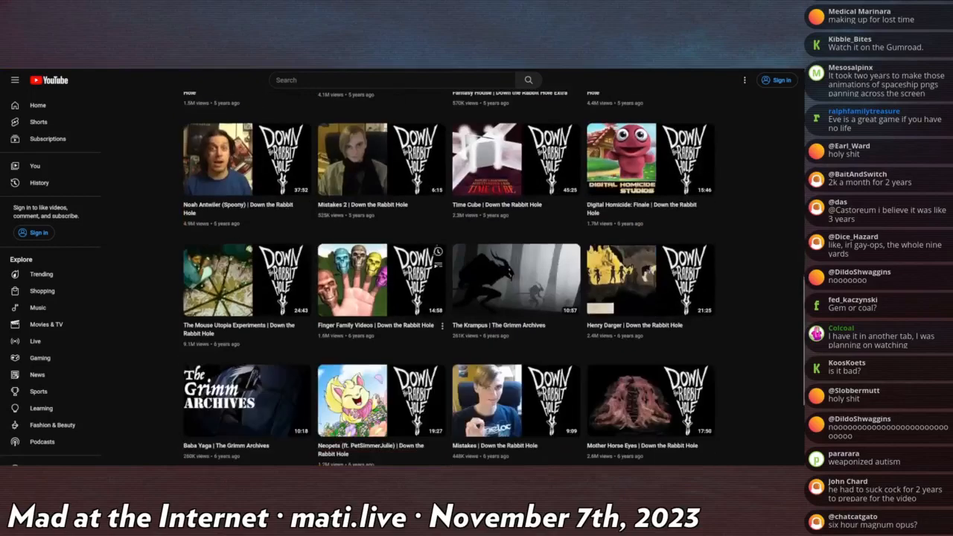
scroll("down", 3)
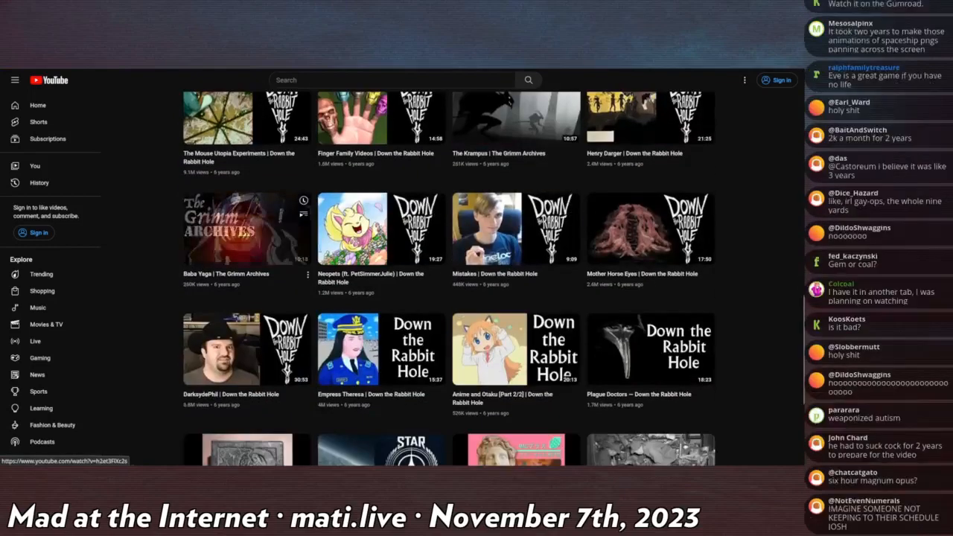
scroll("down", 3)
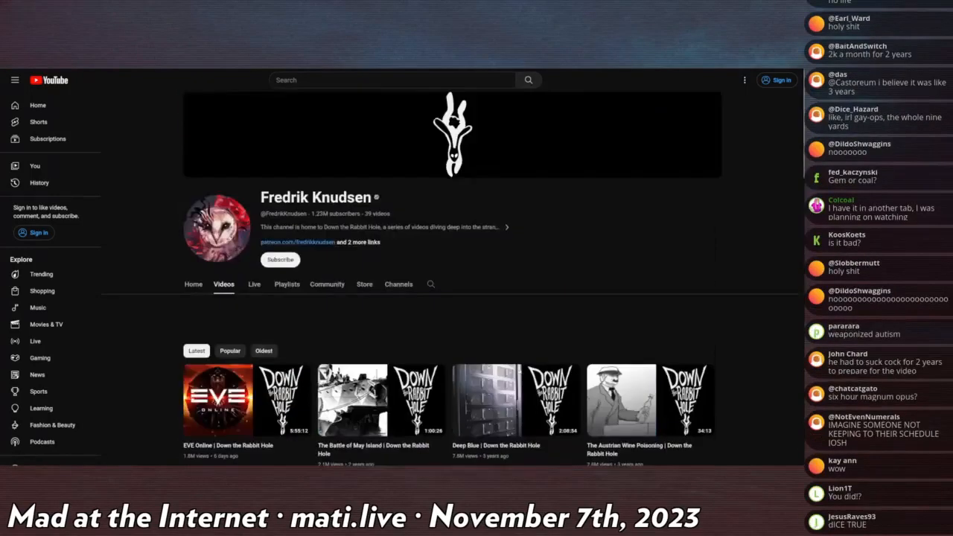
scroll("down", 3)
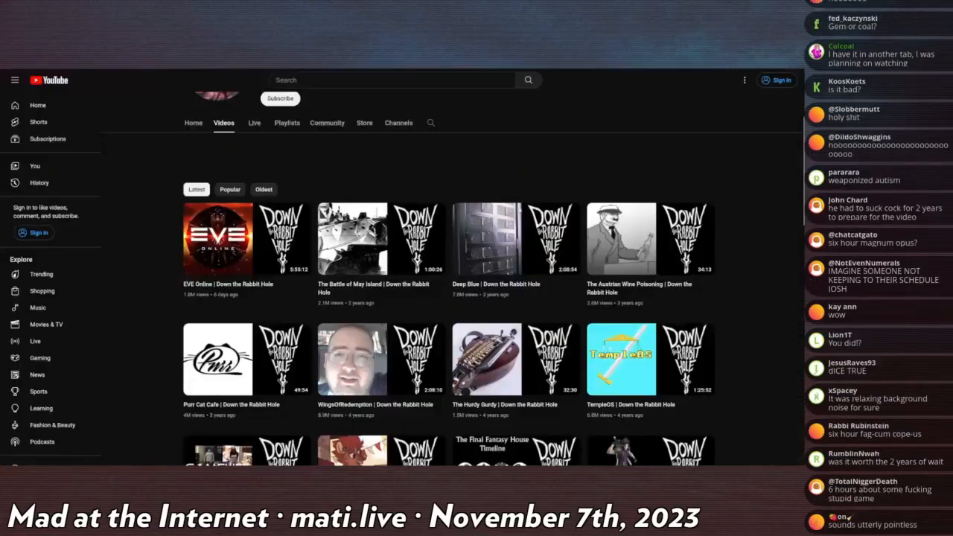
scroll("down", 3)
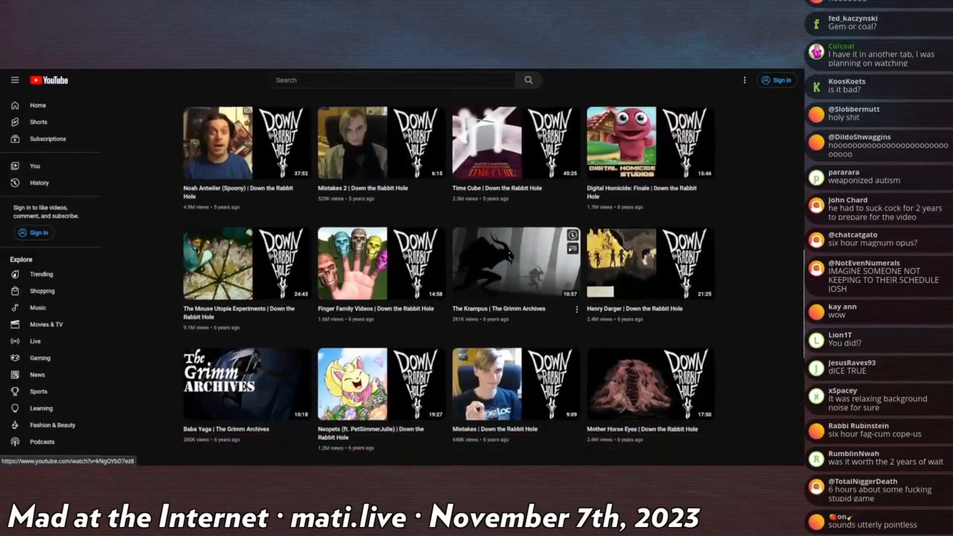
scroll("down", 3)
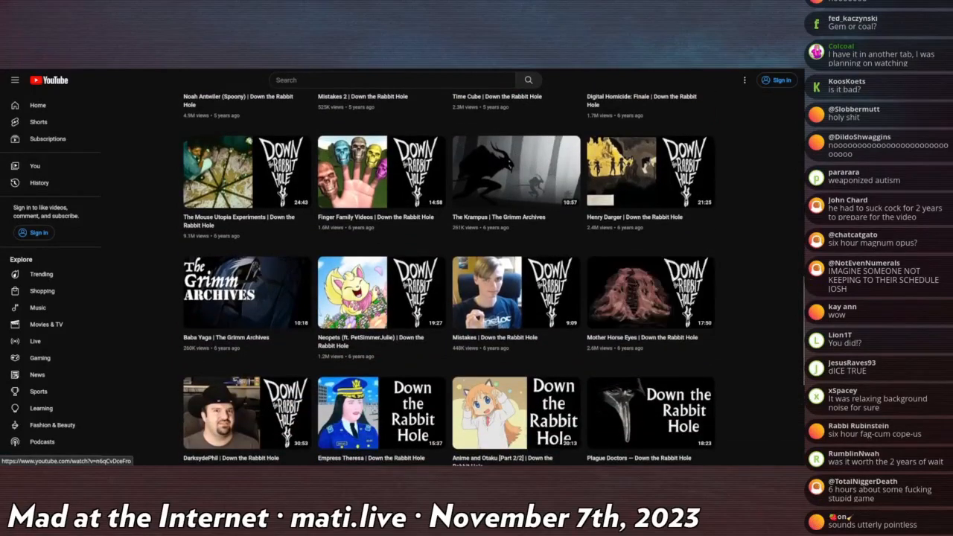
scroll("down", 3)
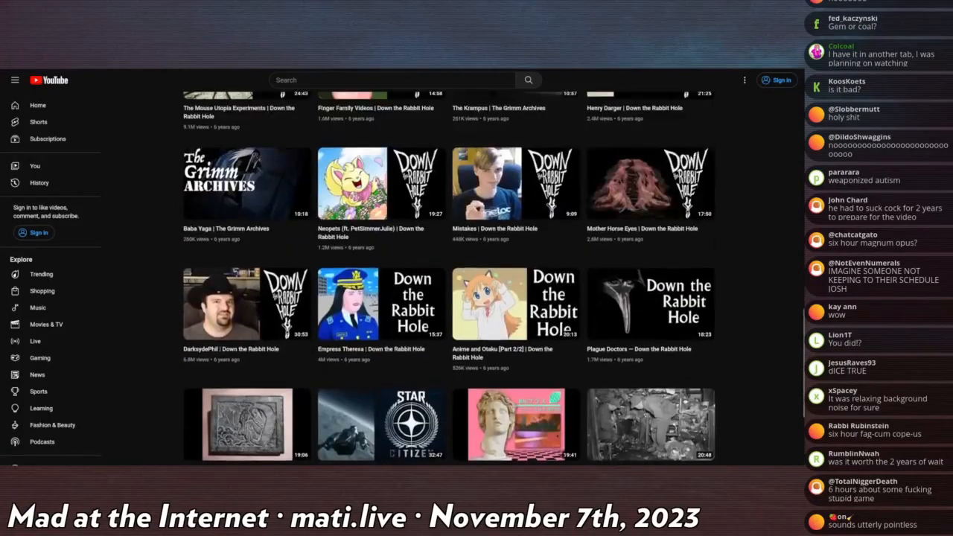
scroll("down", 3)
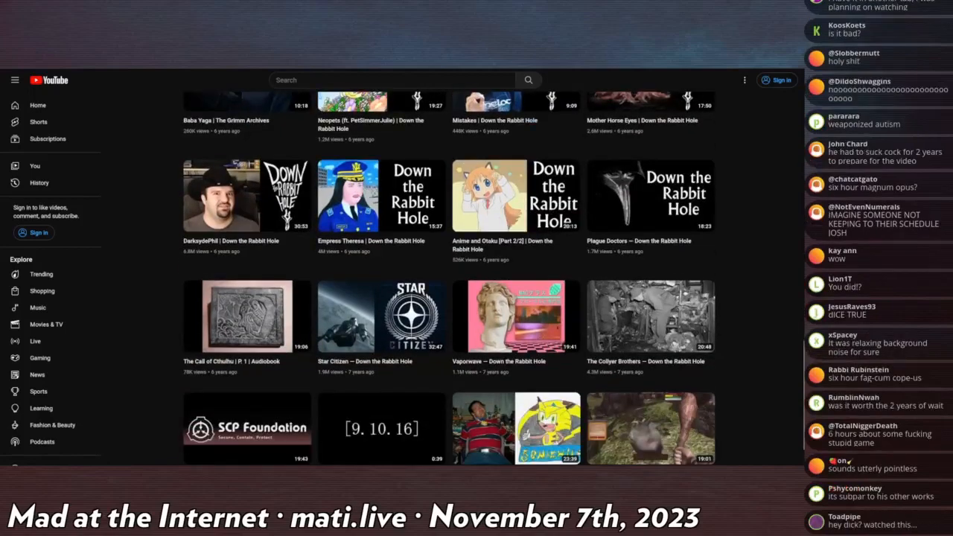
scroll("down", 3)
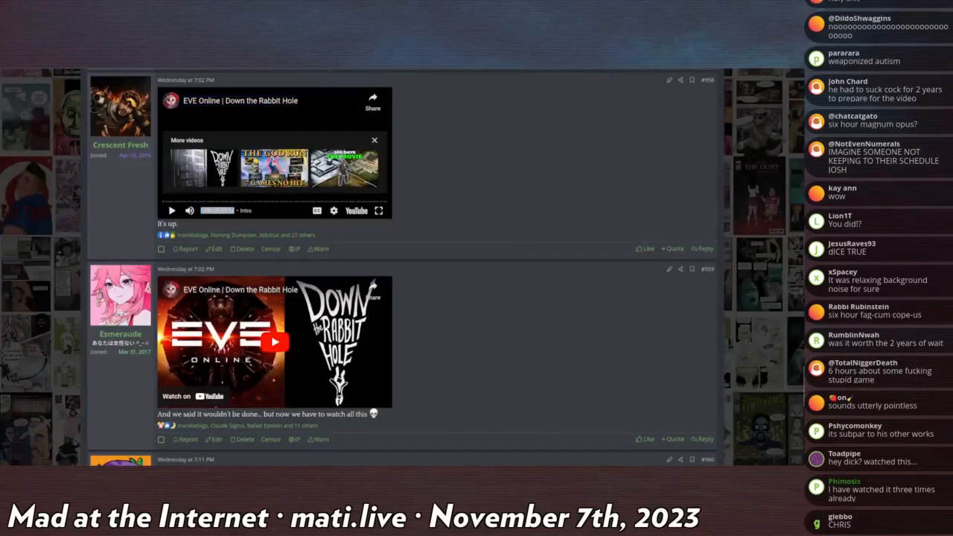
scroll("down", 3)
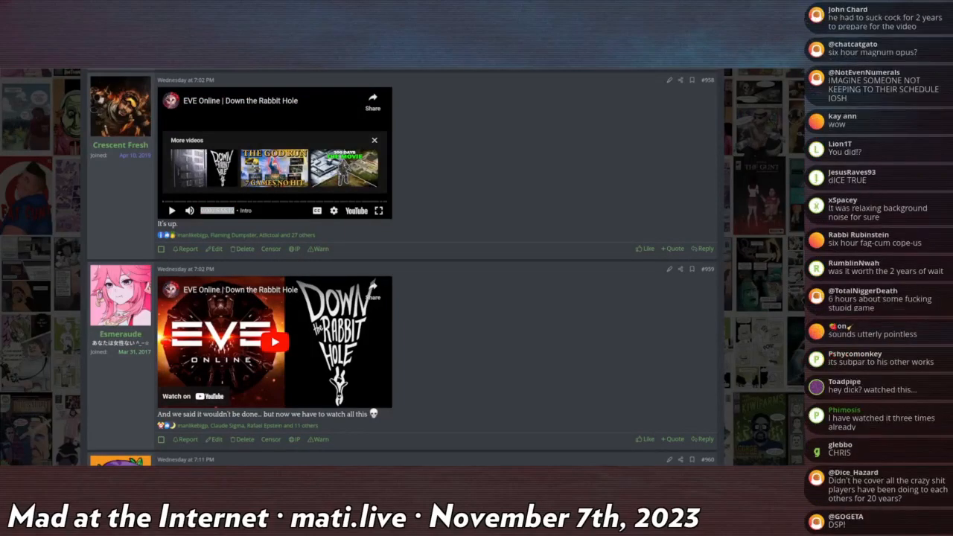
scroll("down", 3)
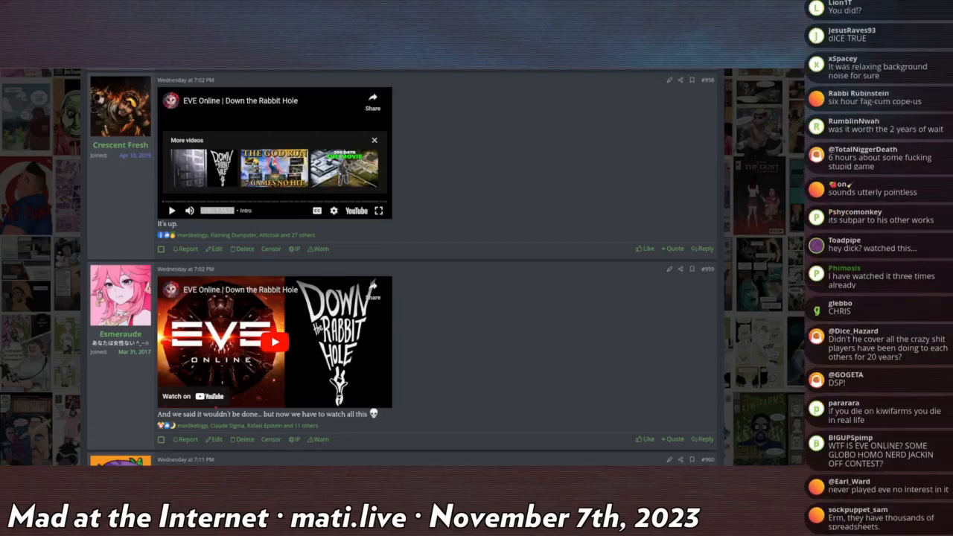
scroll("down", 3)
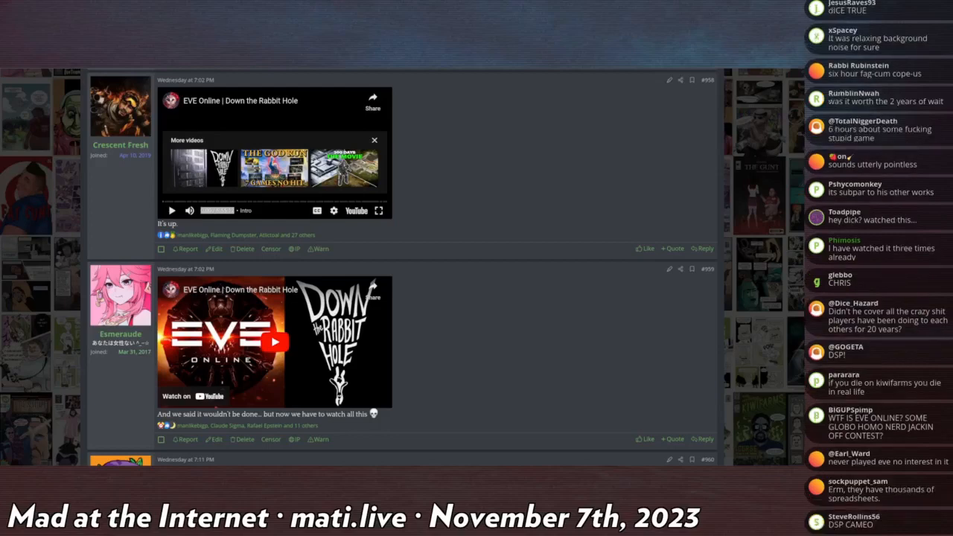
scroll("down", 3)
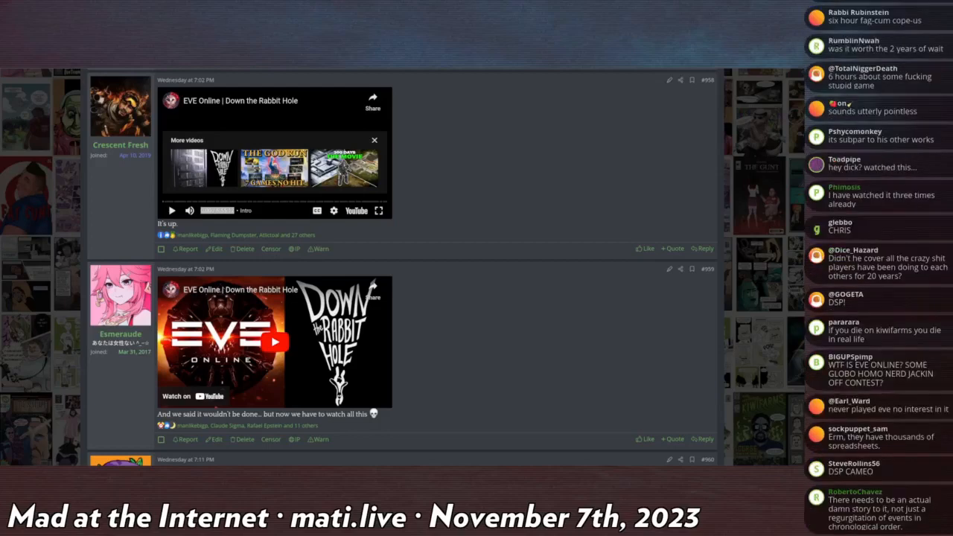
scroll("down", 3)
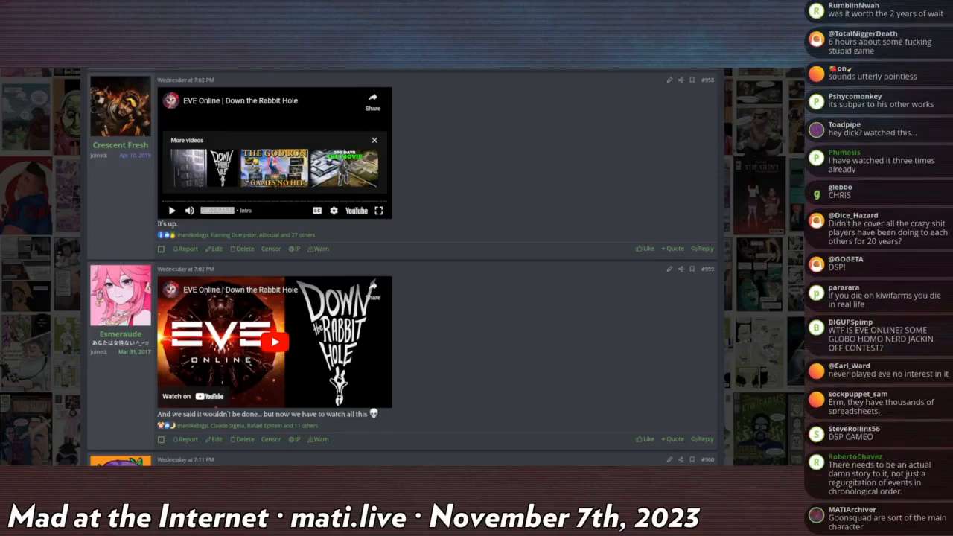
scroll("down", 3)
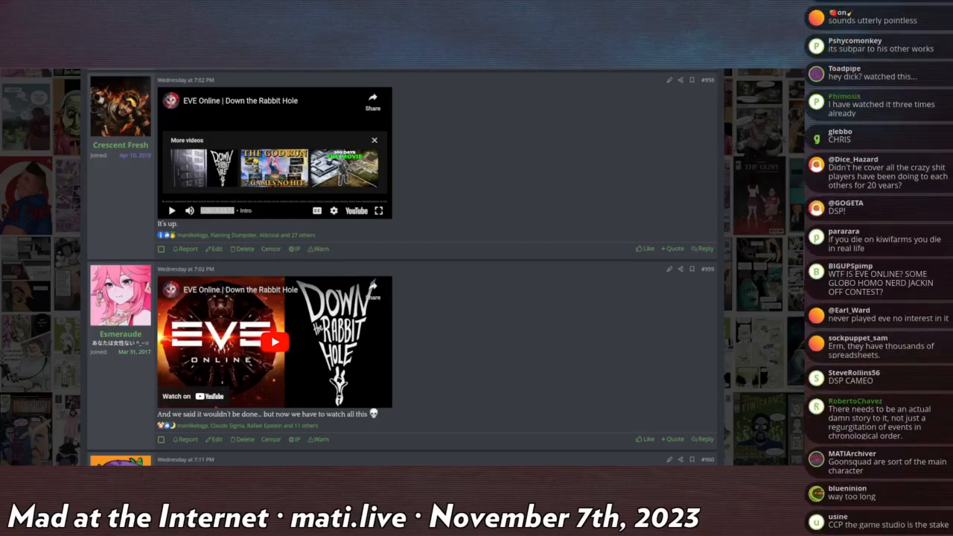
scroll("down", 3)
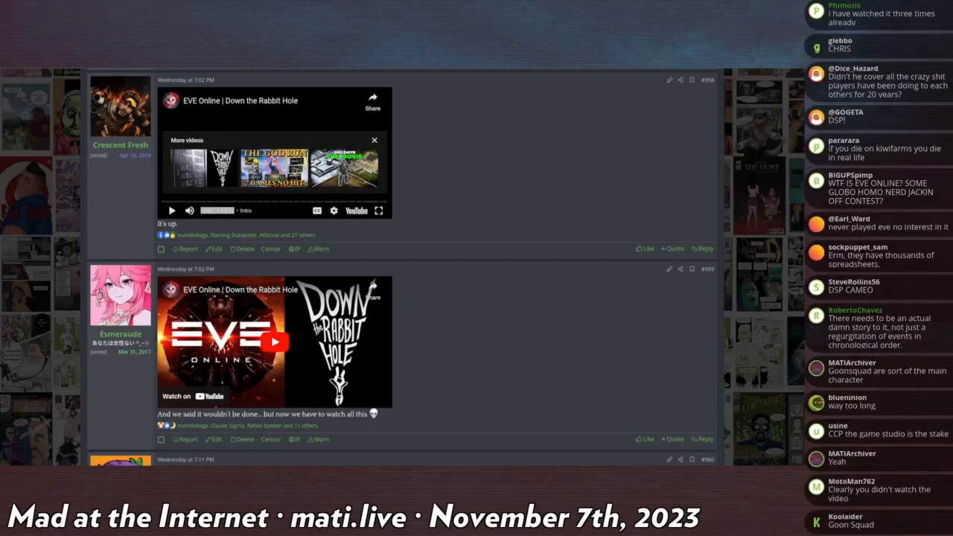
scroll("down", 3)
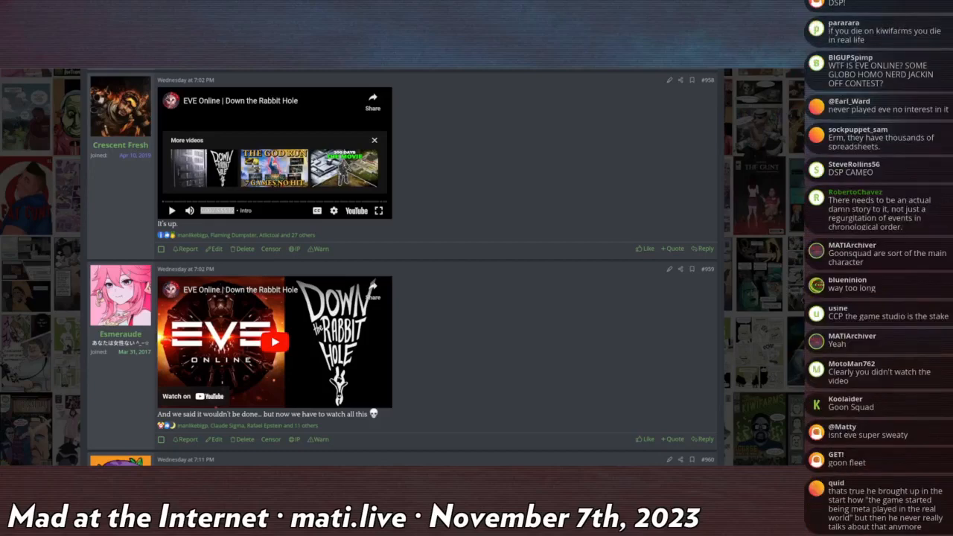
scroll("down", 3)
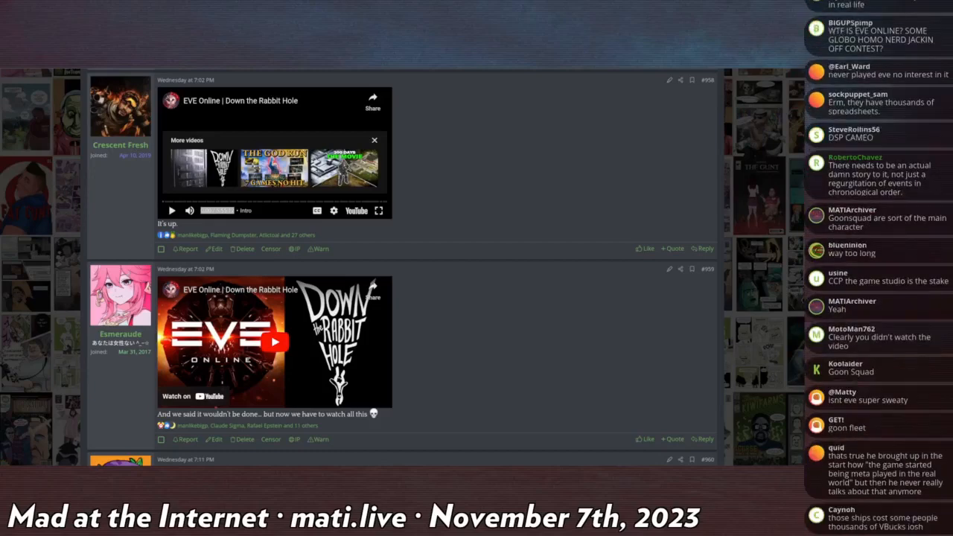
scroll("down", 3)
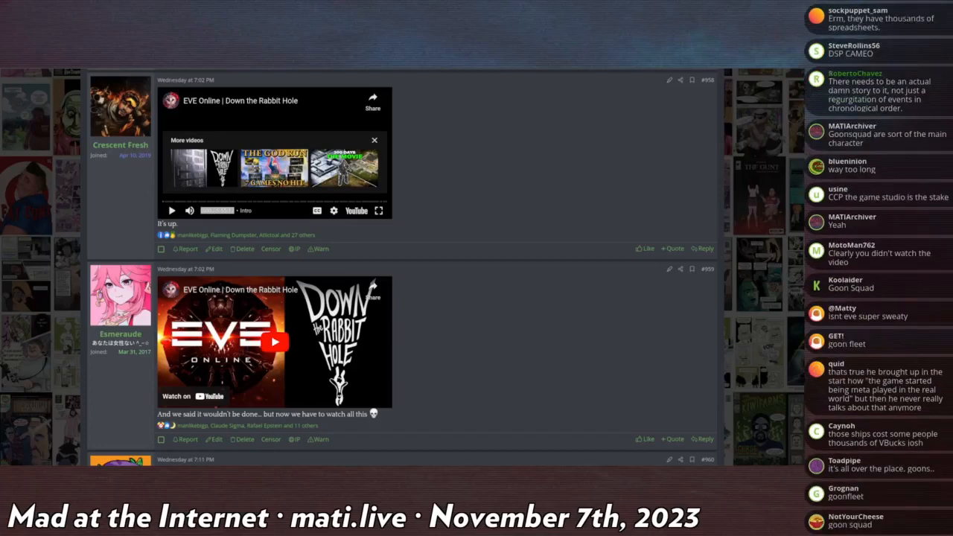
scroll("down", 3)
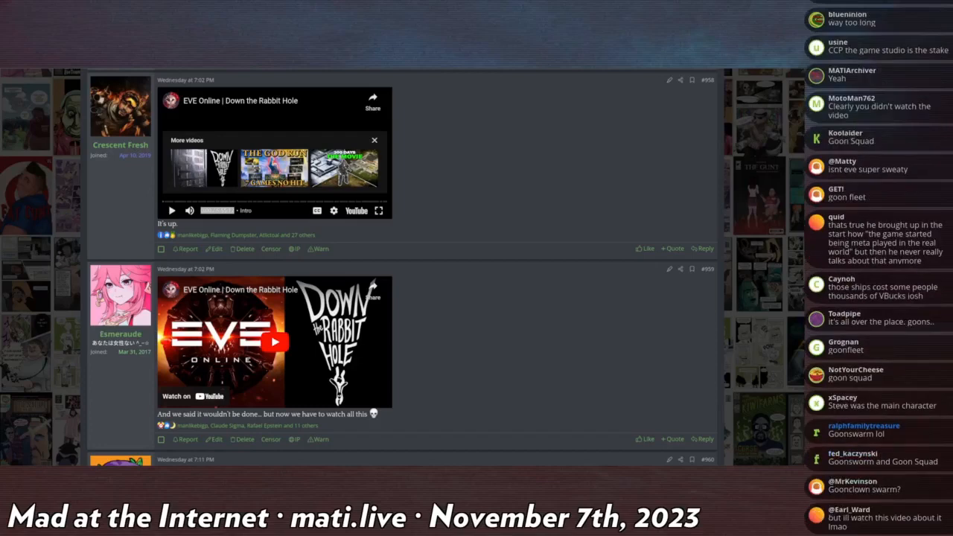
scroll("down", 3)
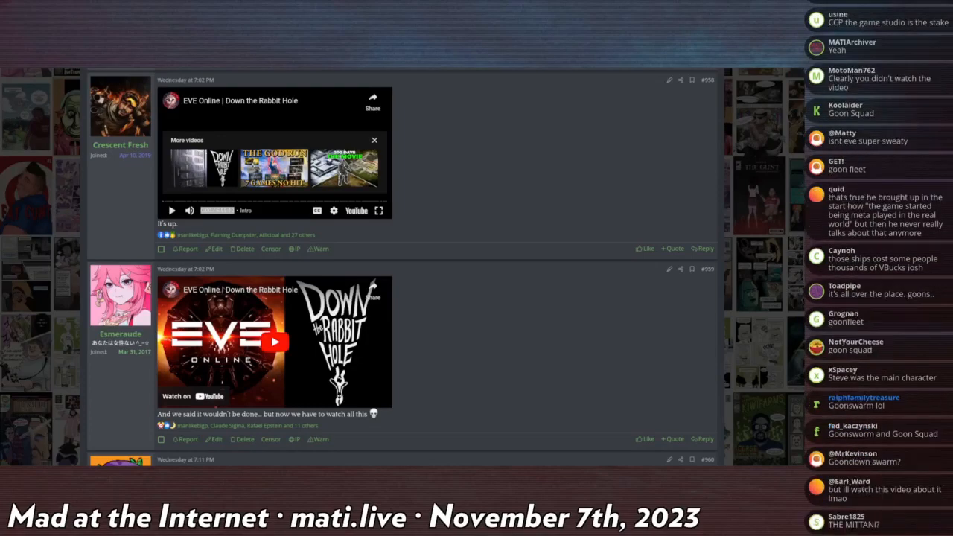
scroll("down", 3)
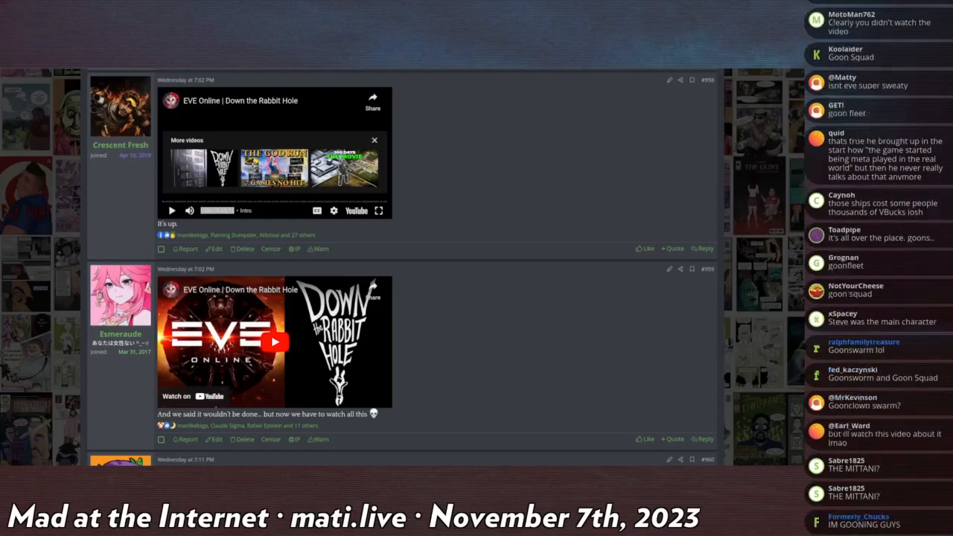
scroll("down", 3)
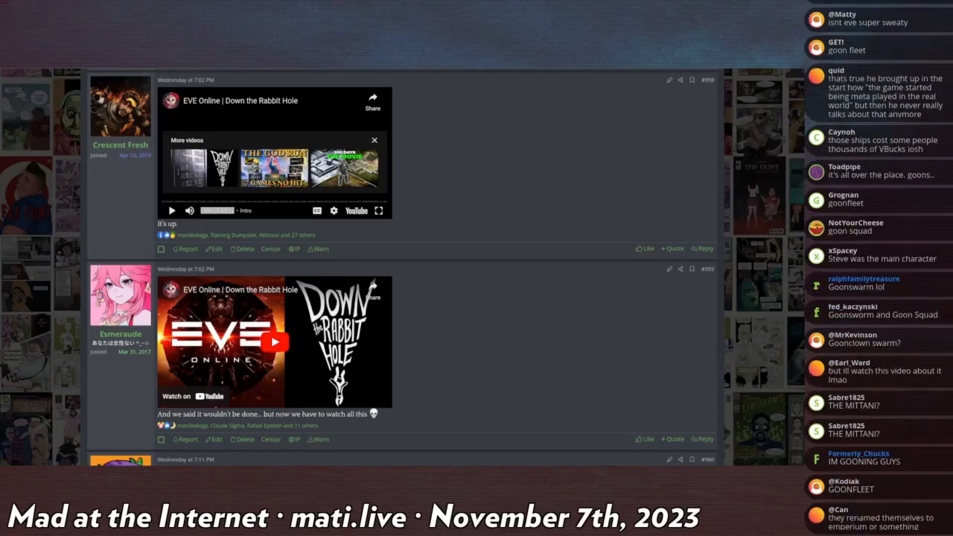
scroll("down", 3)
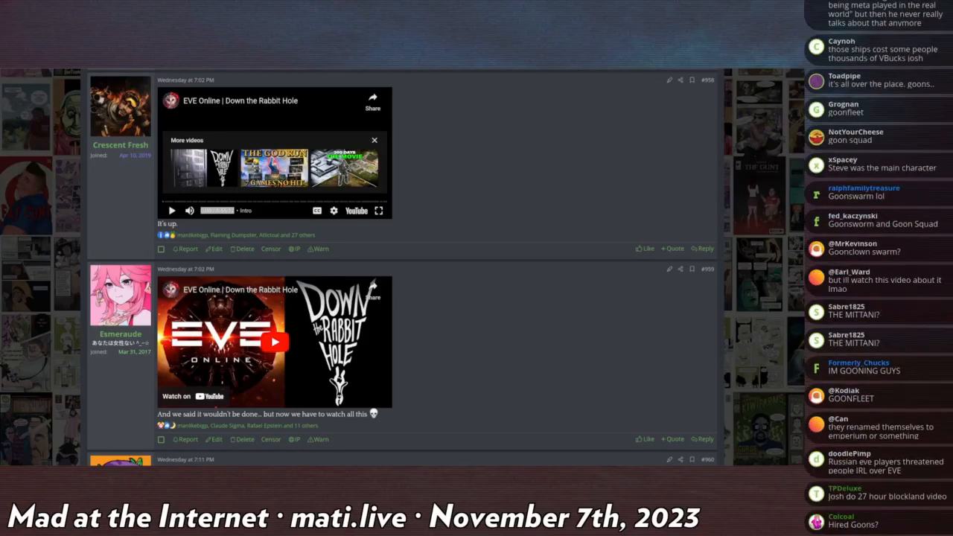
scroll("down", 3)
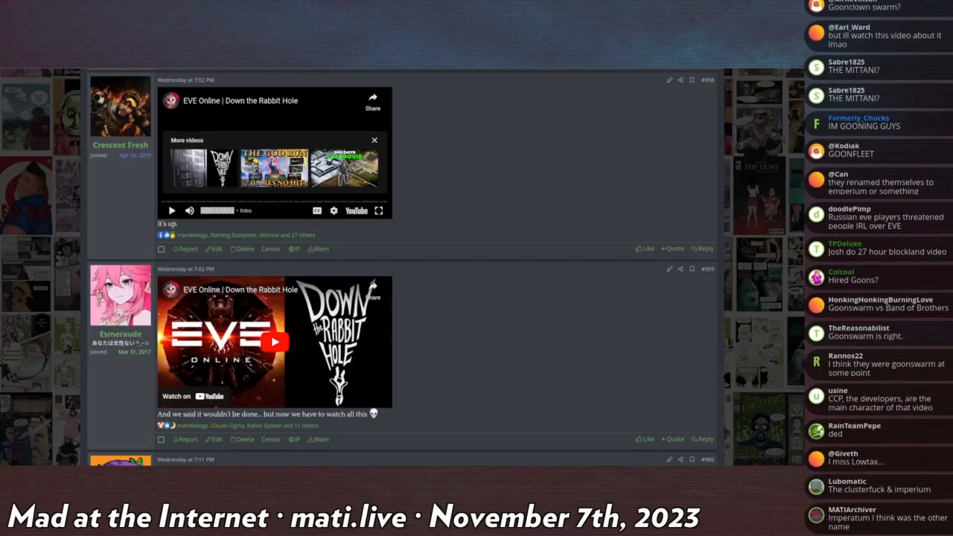
scroll("down", 3)
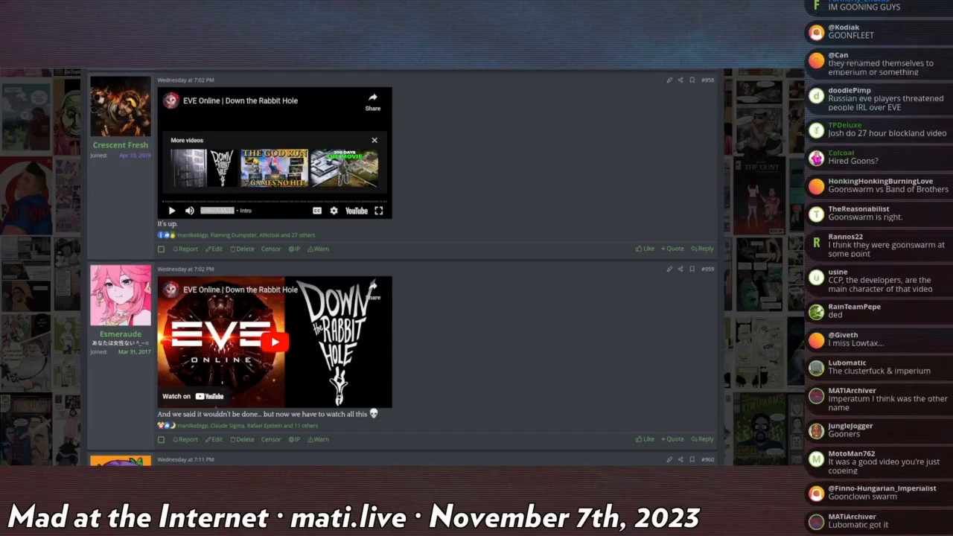
scroll("down", 3)
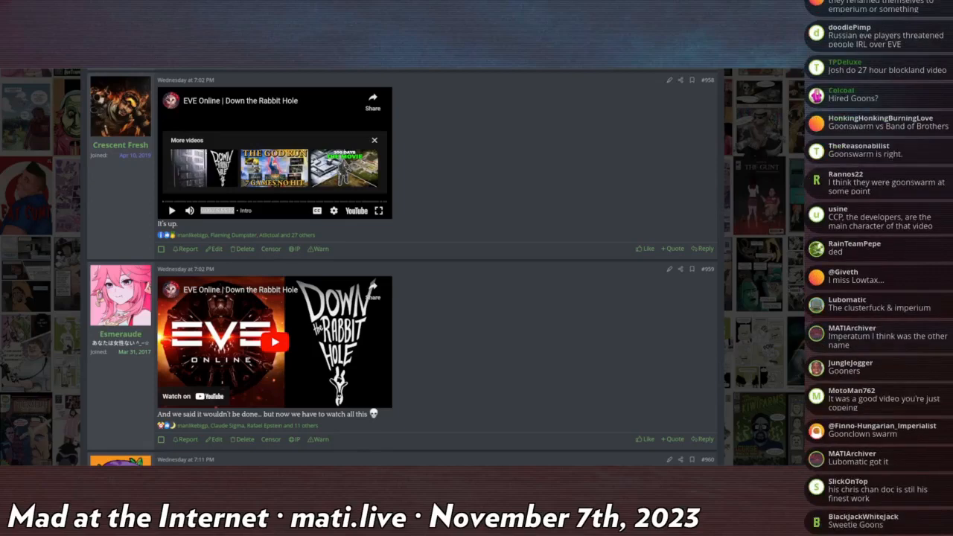
scroll("down", 3)
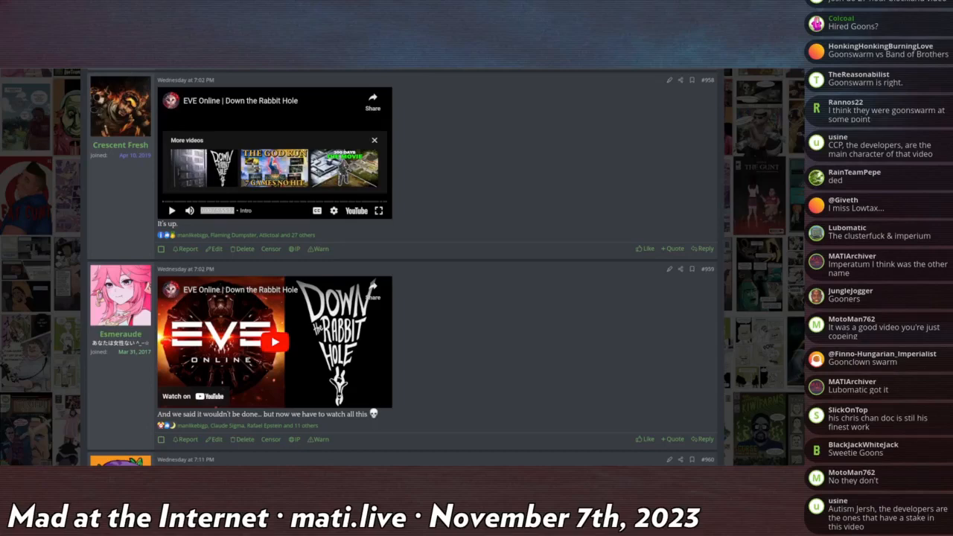
scroll("down", 3)
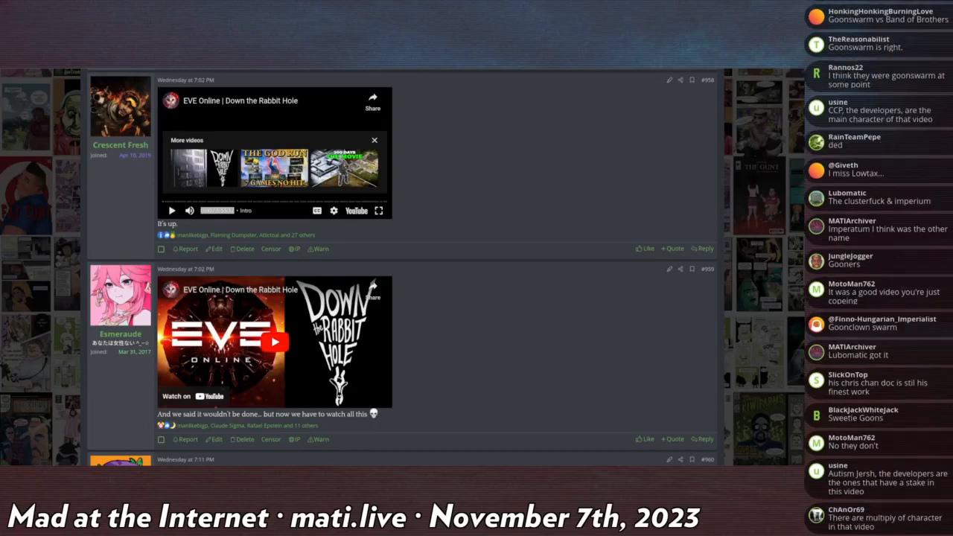
scroll("down", 3)
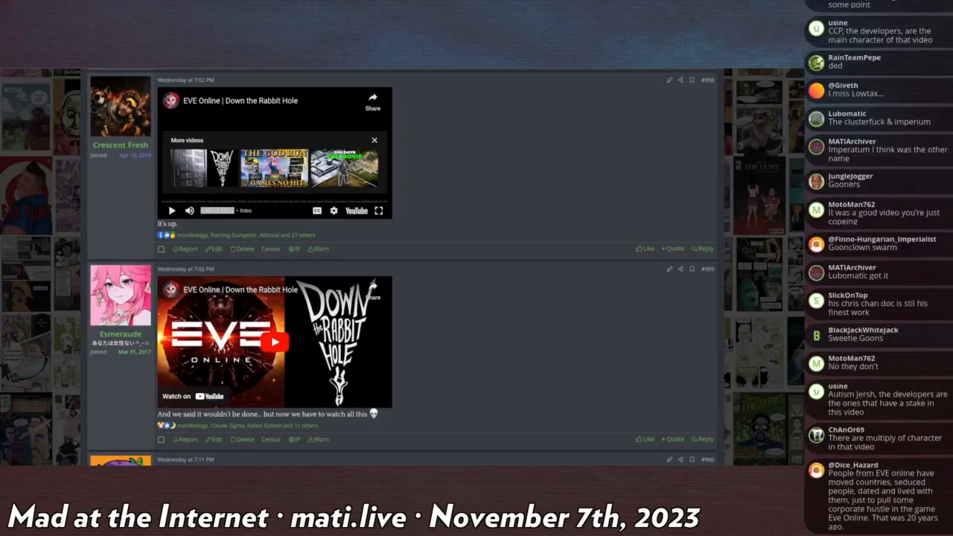
scroll("down", 3)
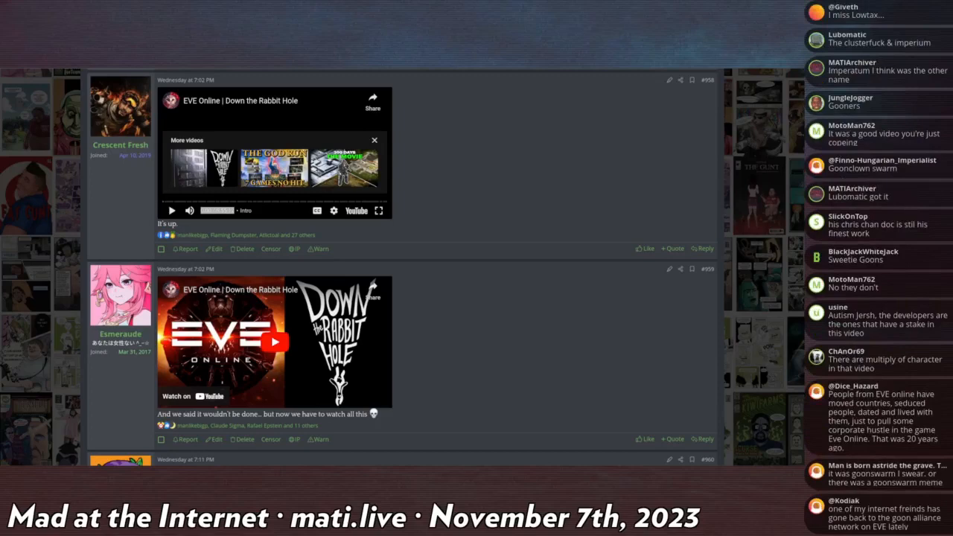
scroll("down", 3)
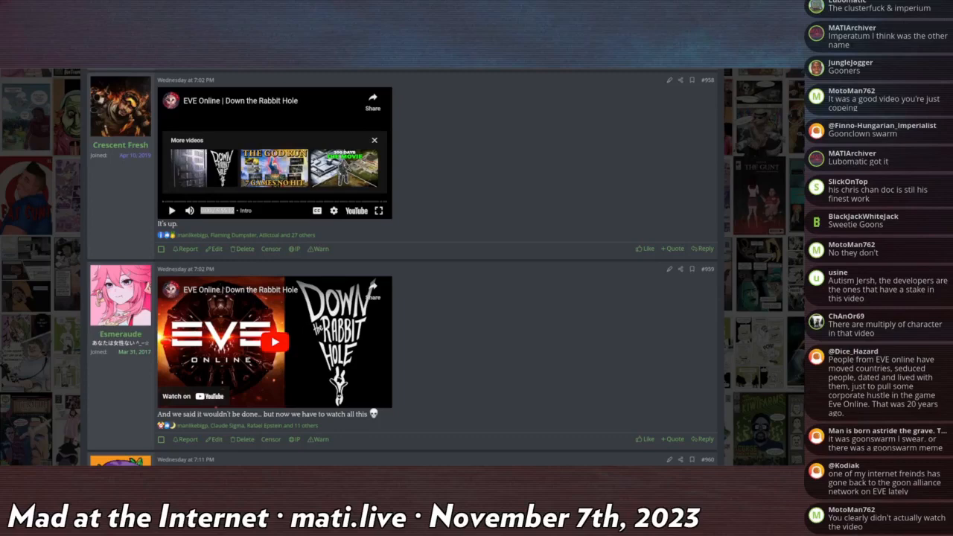
scroll("down", 3)
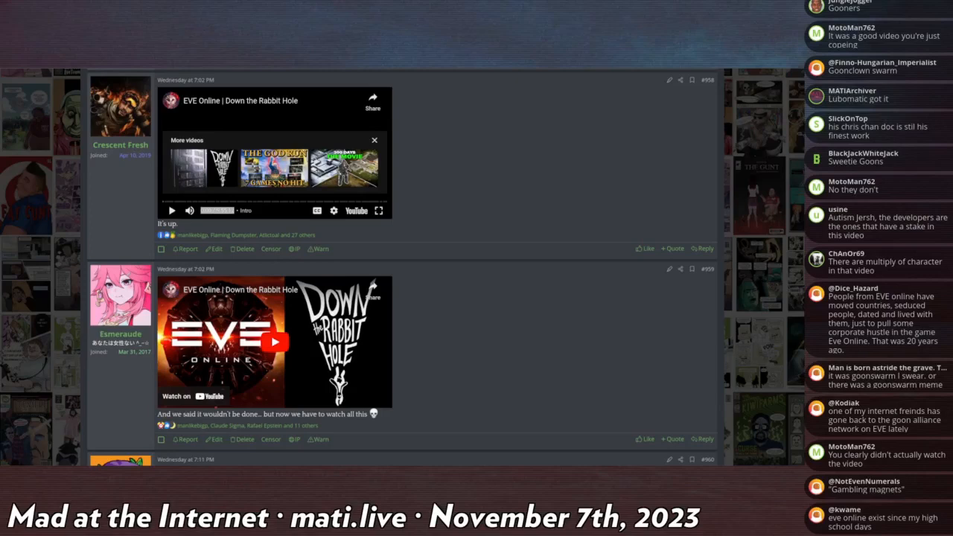
scroll("down", 3)
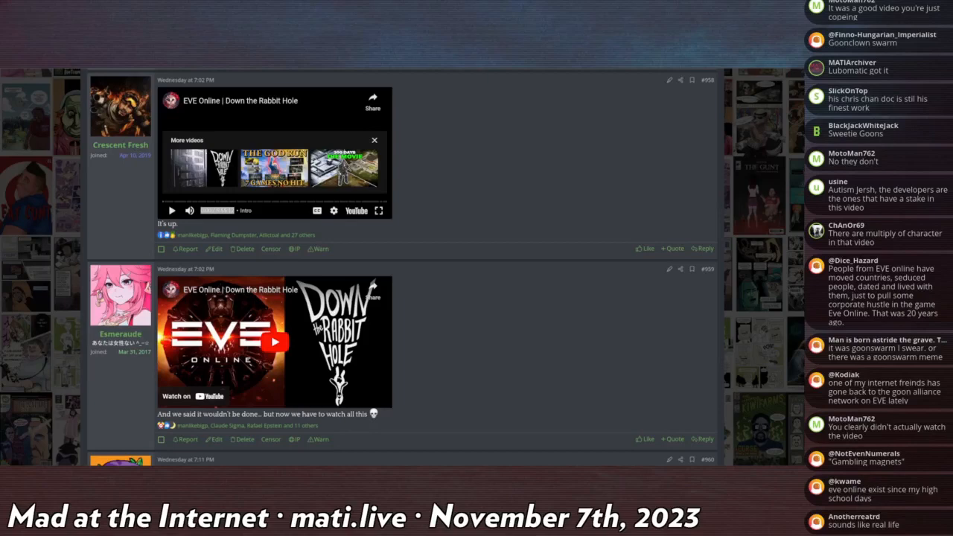
scroll("down", 3)
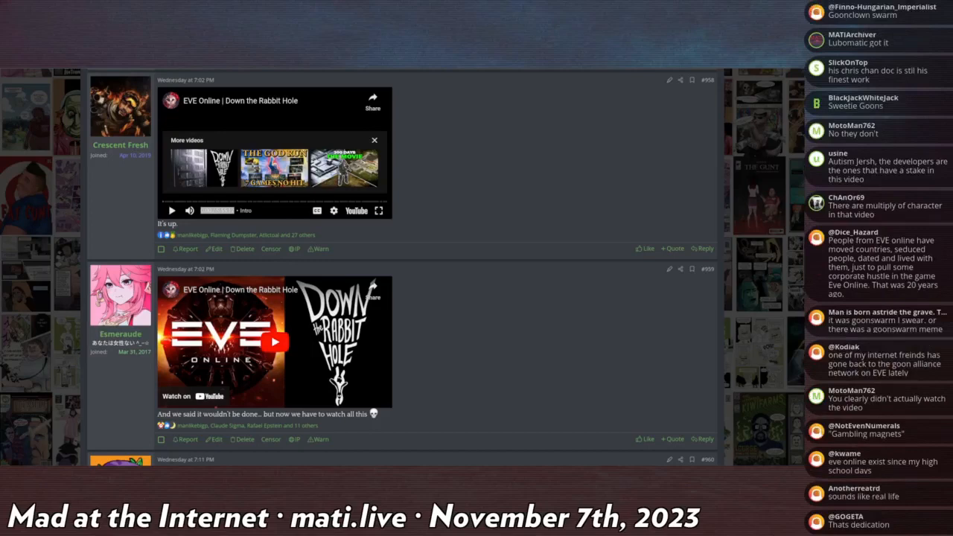
scroll("down", 3)
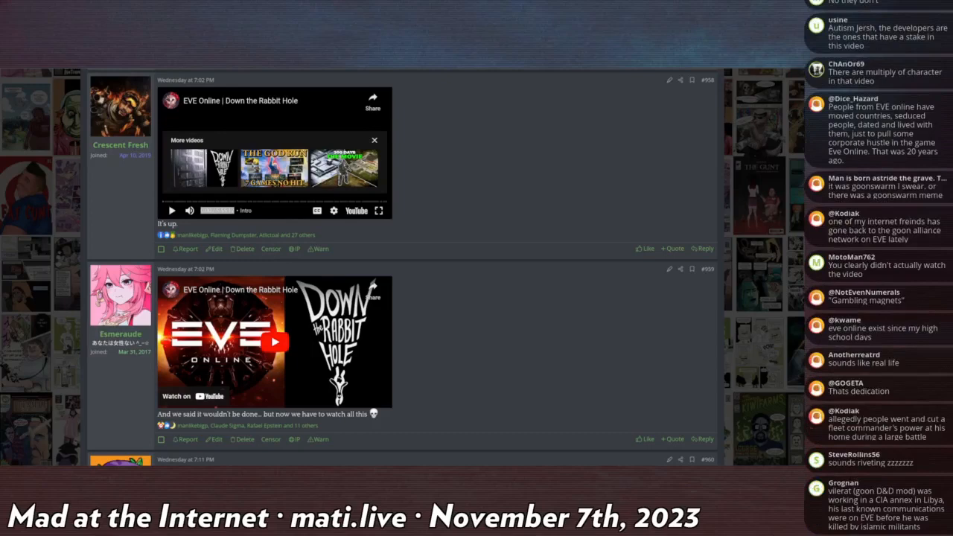
scroll("down", 3)
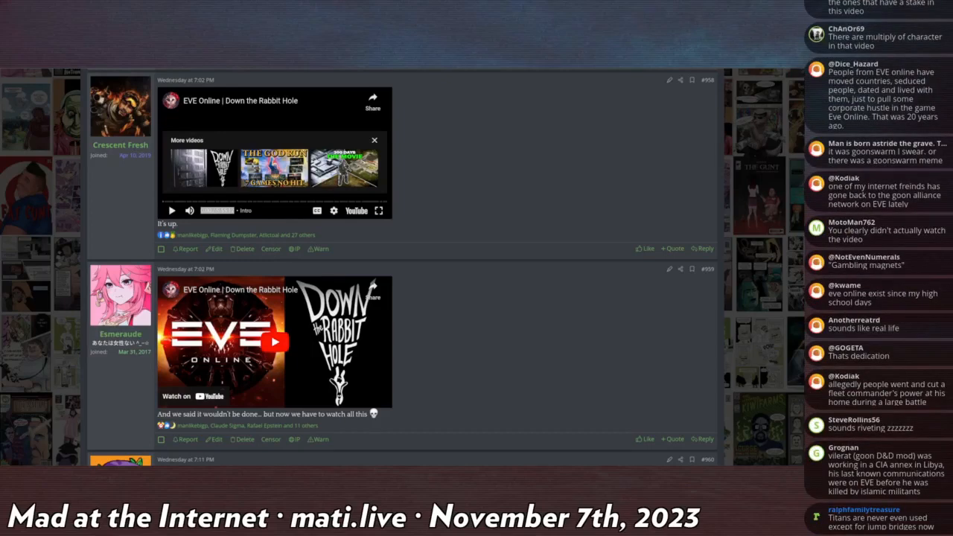
scroll("down", 3)
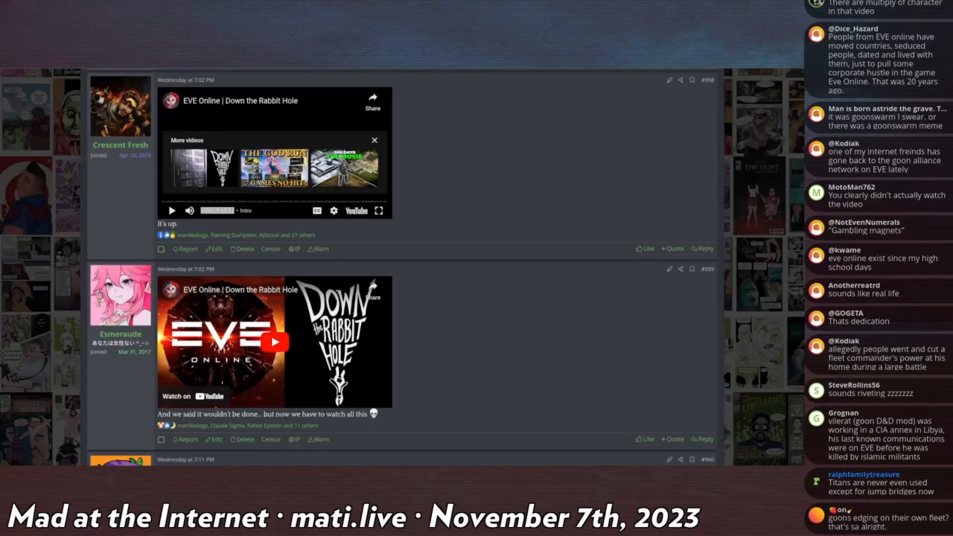
scroll("down", 3)
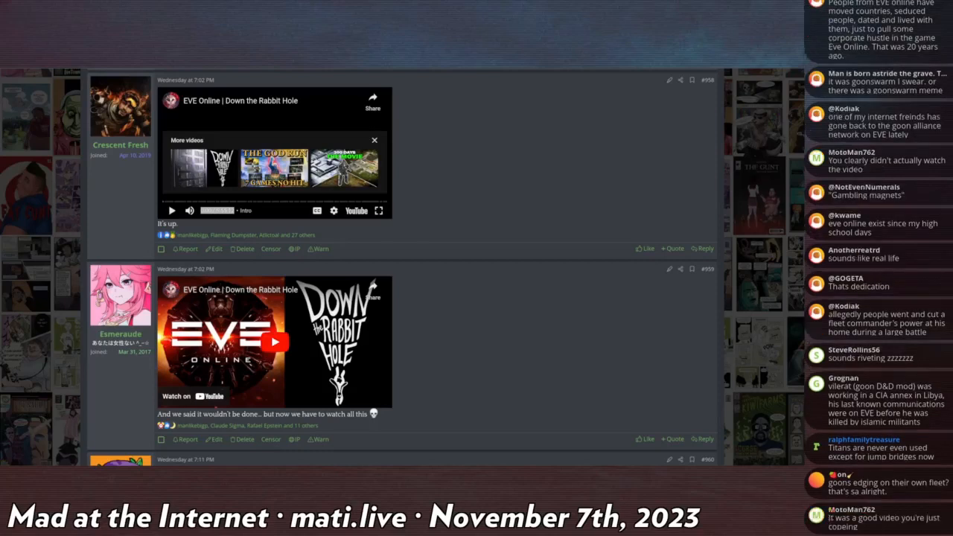
scroll("down", 3)
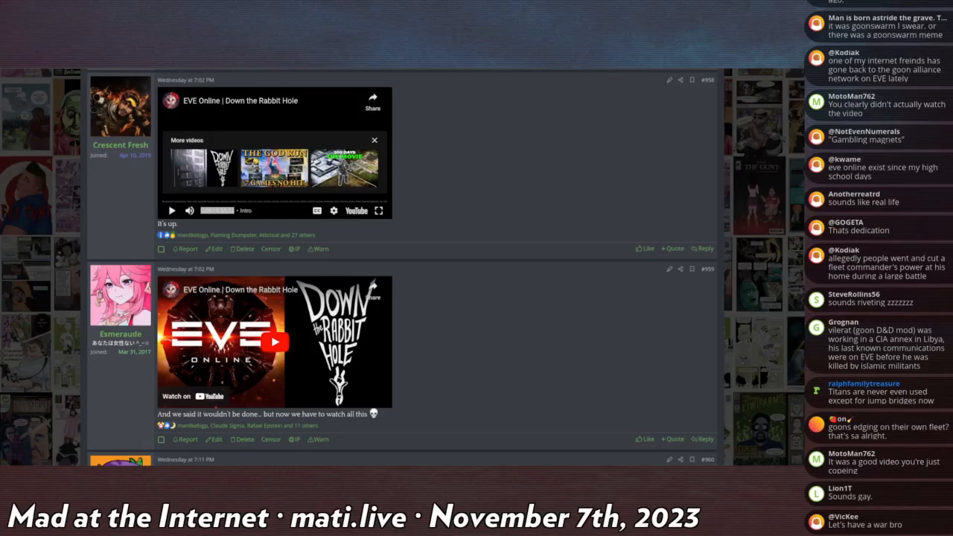
scroll("down", 3)
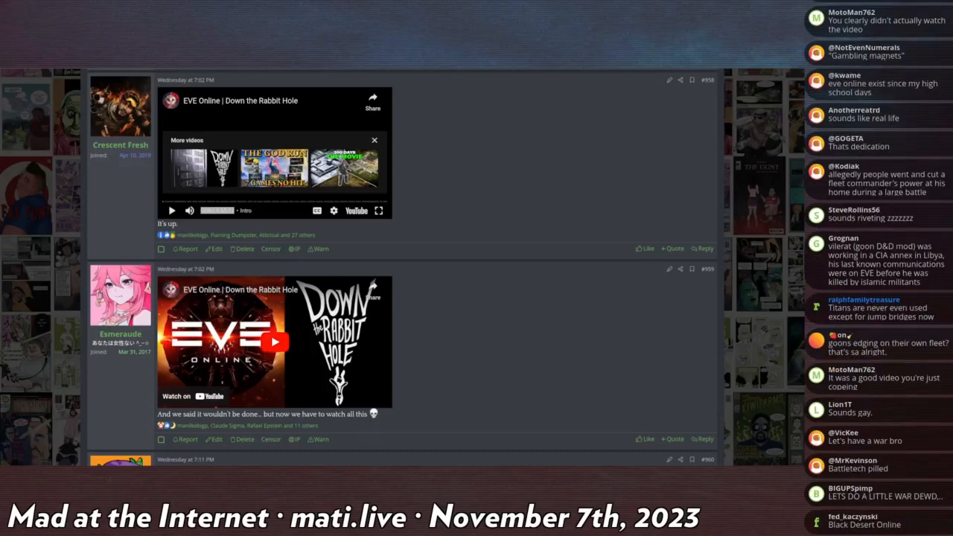
scroll("down", 3)
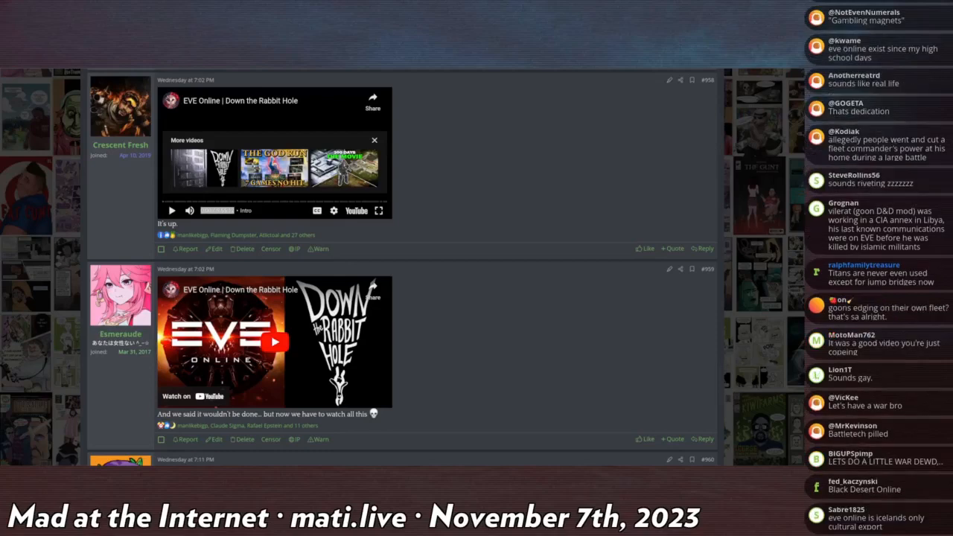
scroll("down", 3)
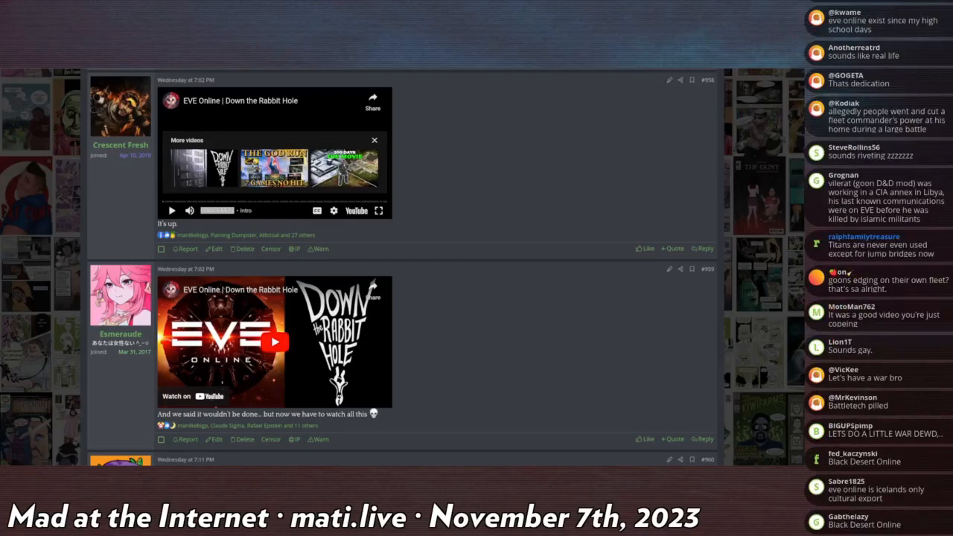
scroll("down", 3)
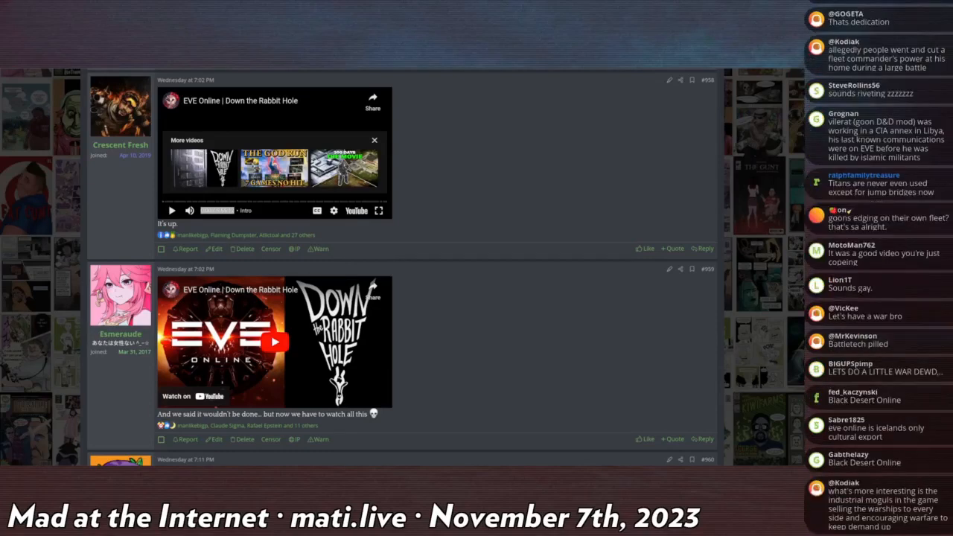
scroll("down", 3)
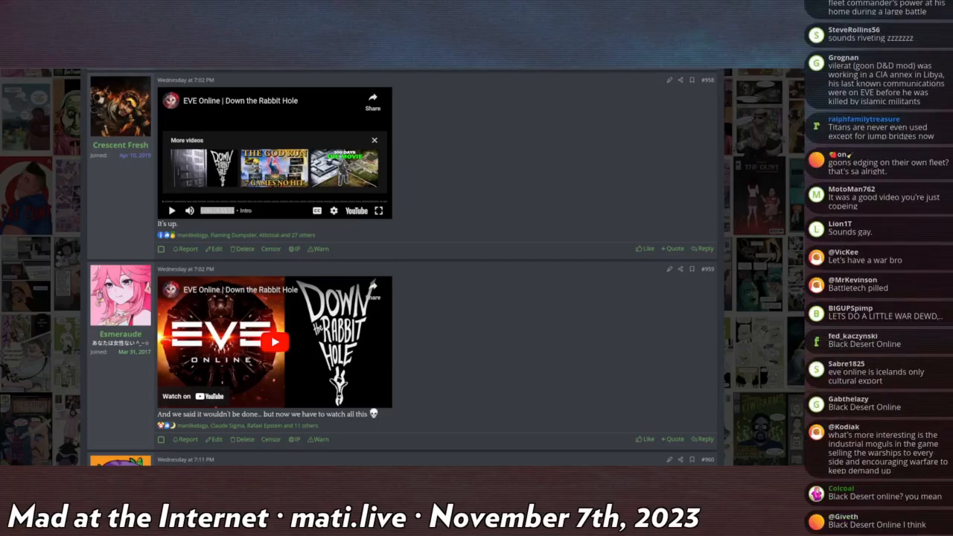
scroll("down", 3)
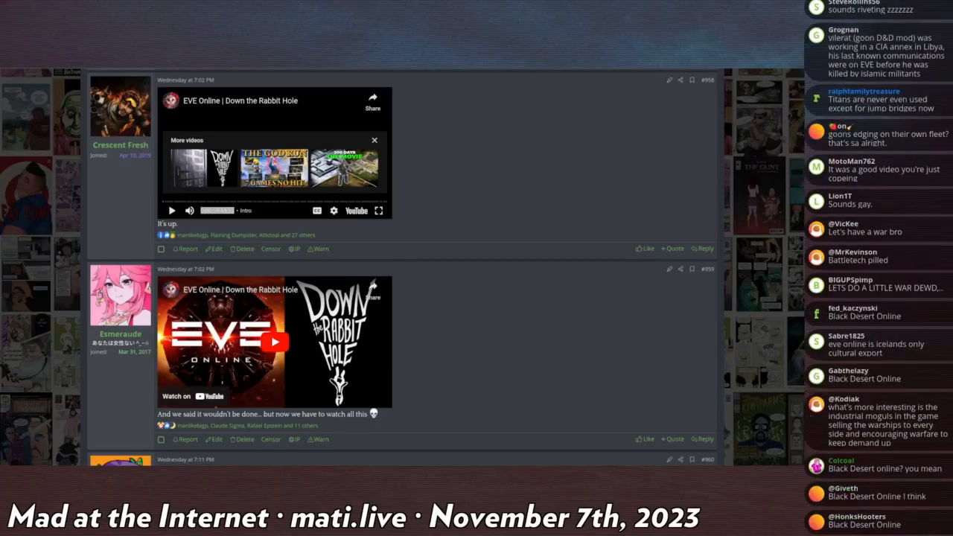
scroll("down", 3)
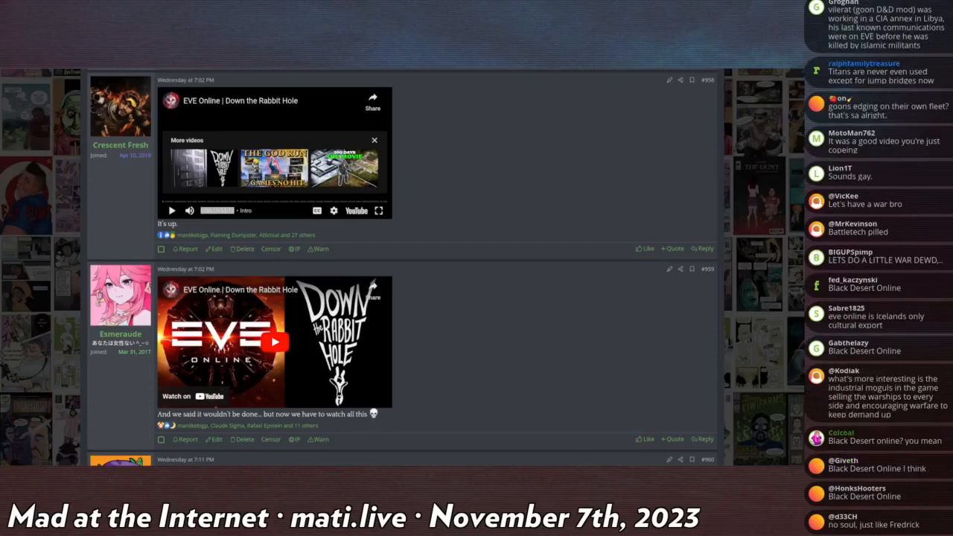
scroll("down", 3)
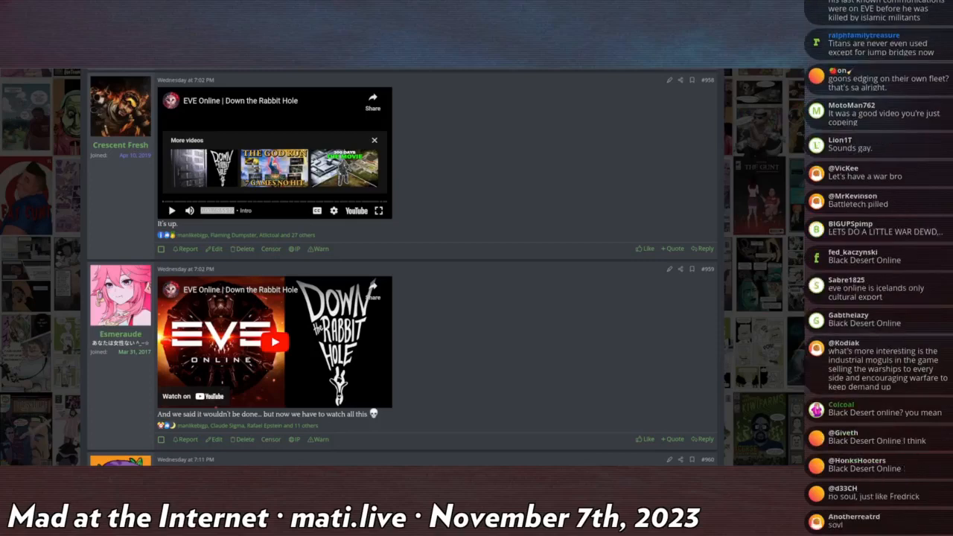
scroll("down", 3)
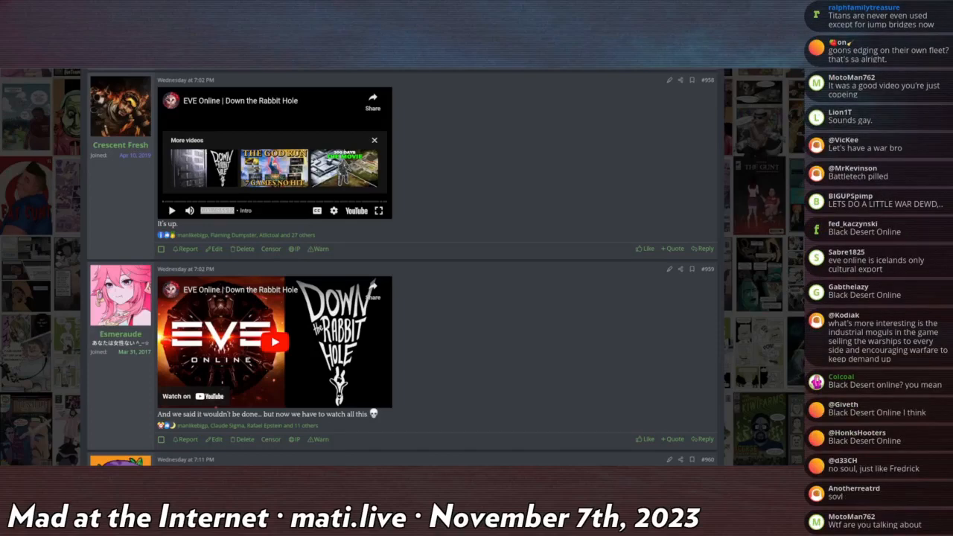
scroll("down", 3)
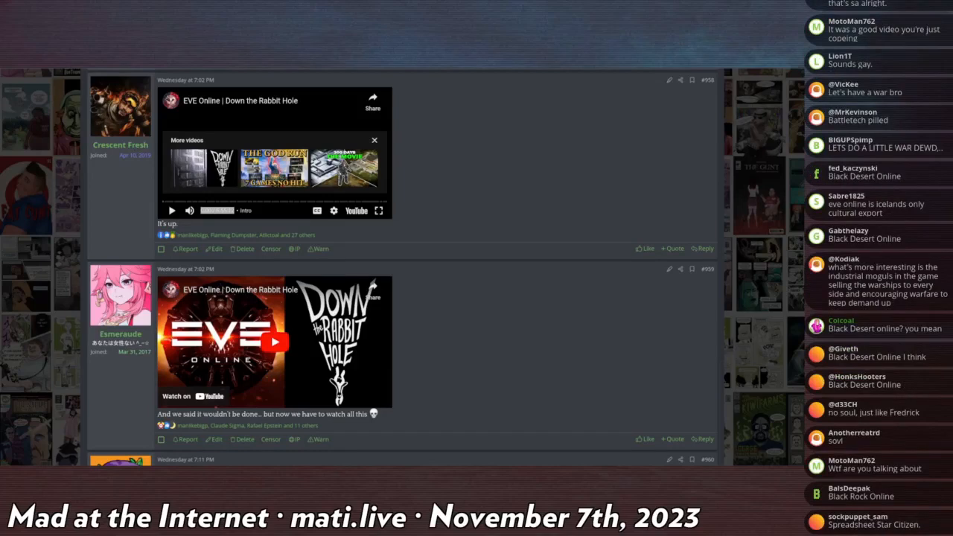
scroll("down", 3)
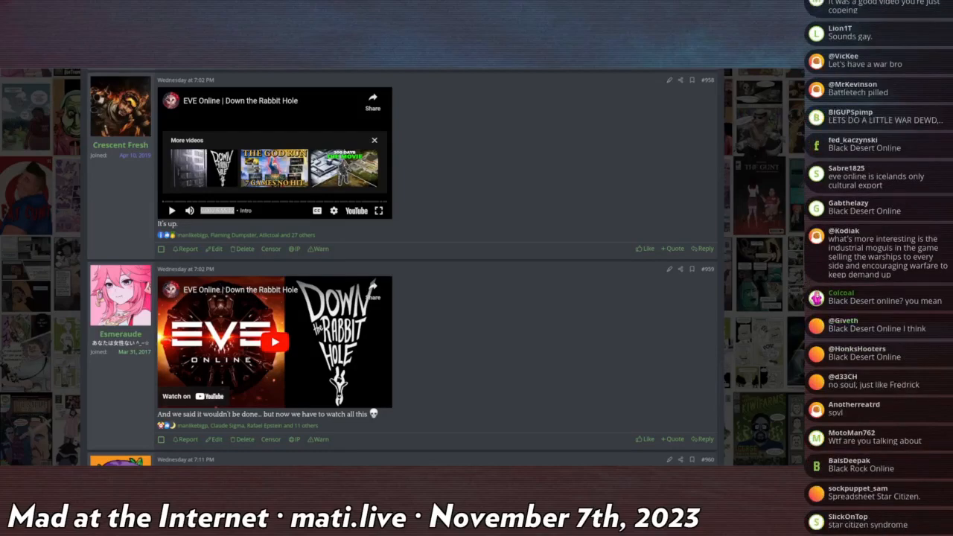
scroll("down", 3)
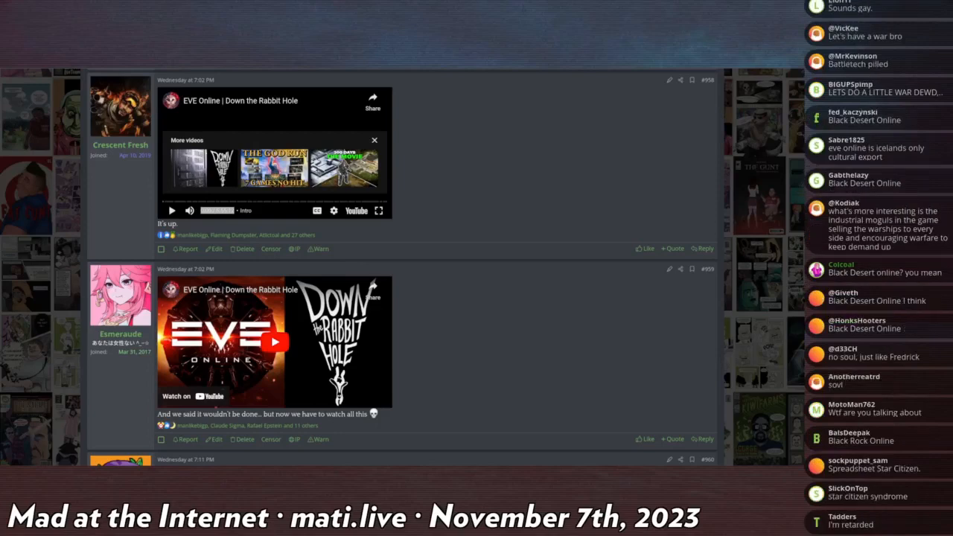
scroll("down", 3)
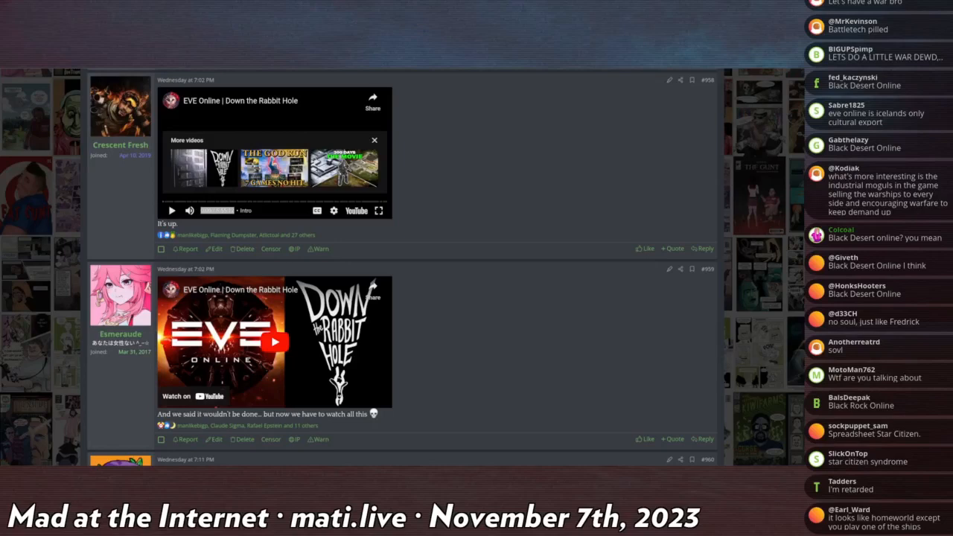
scroll("down", 3)
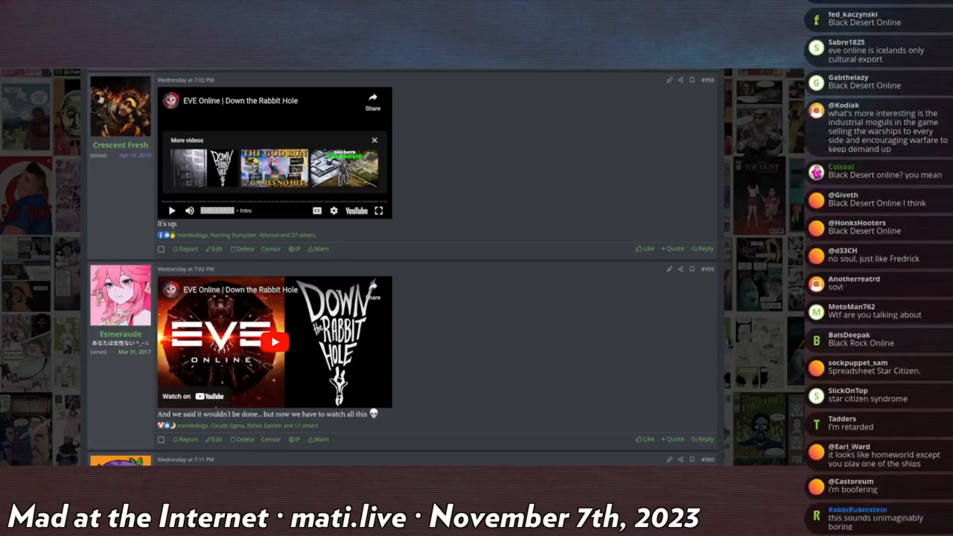
scroll("down", 3)
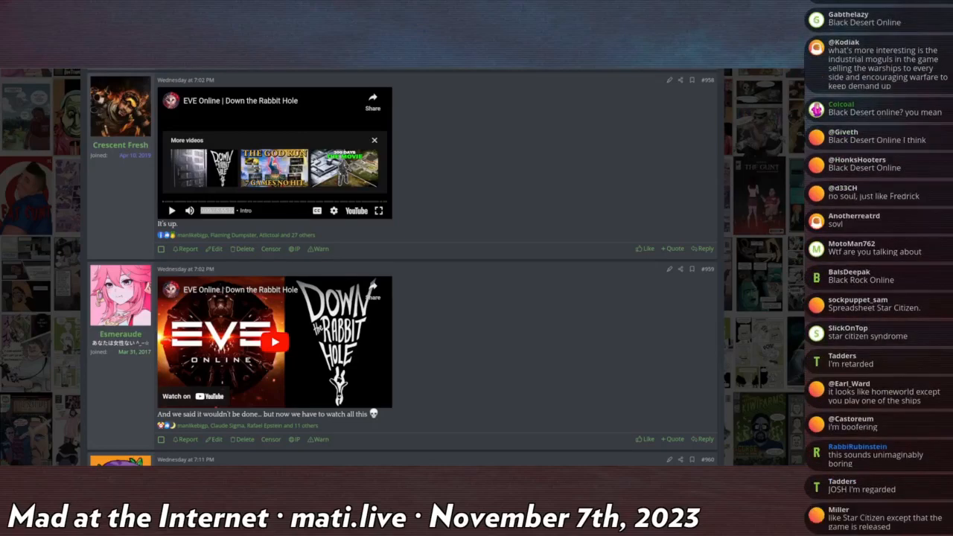
scroll("down", 3)
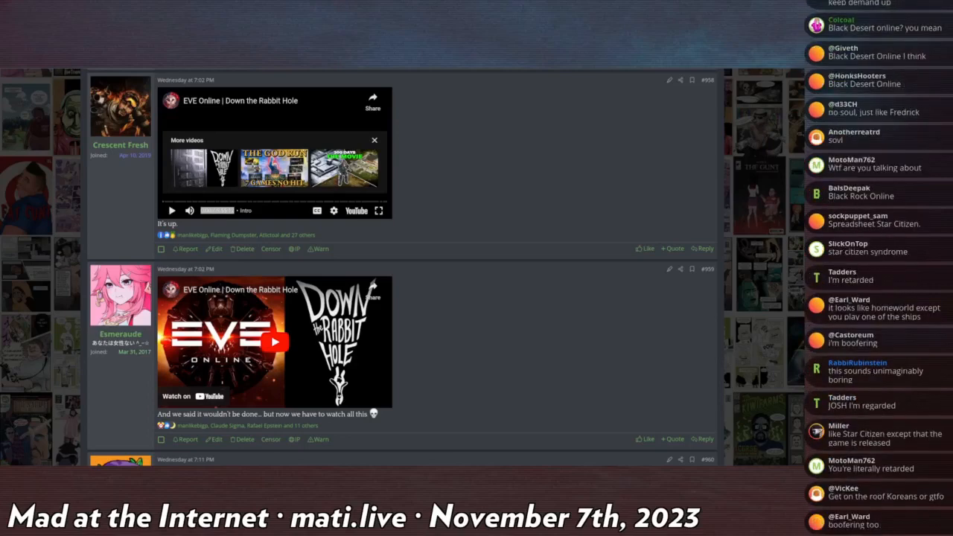
scroll("down", 3)
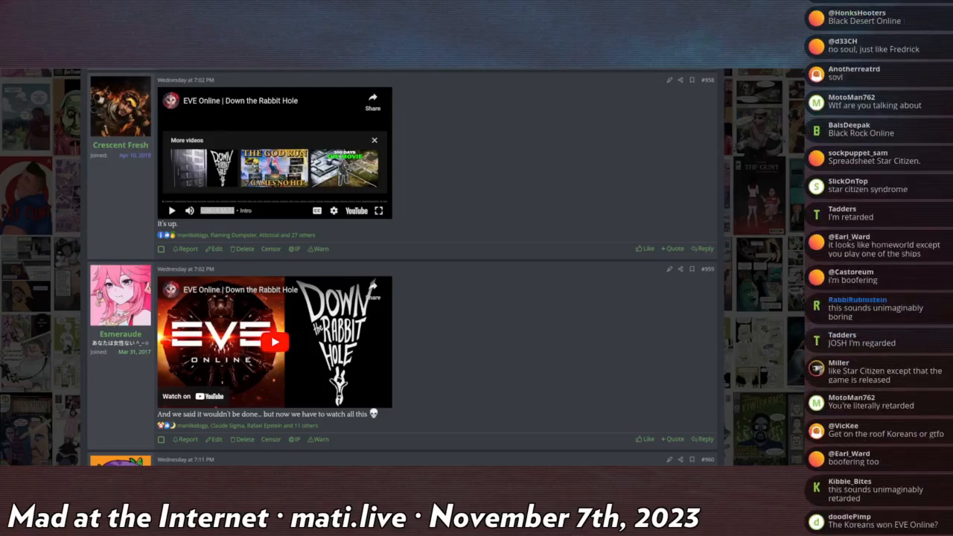
scroll("down", 3)
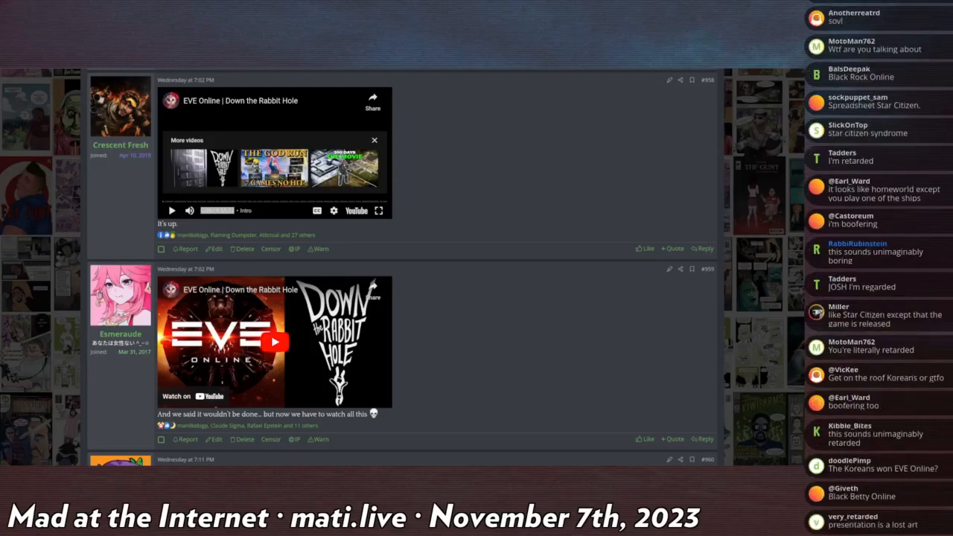
scroll("down", 3)
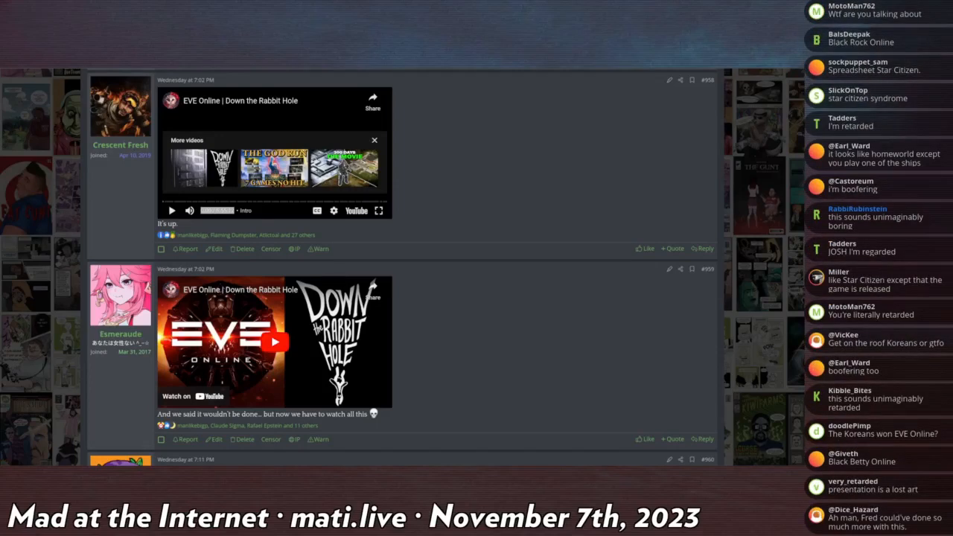
scroll("down", 3)
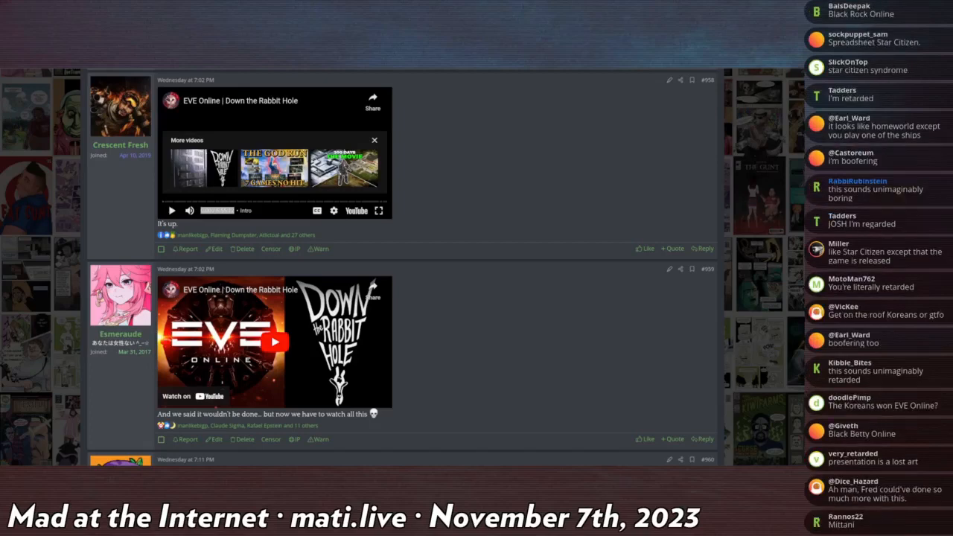
scroll("down", 3)
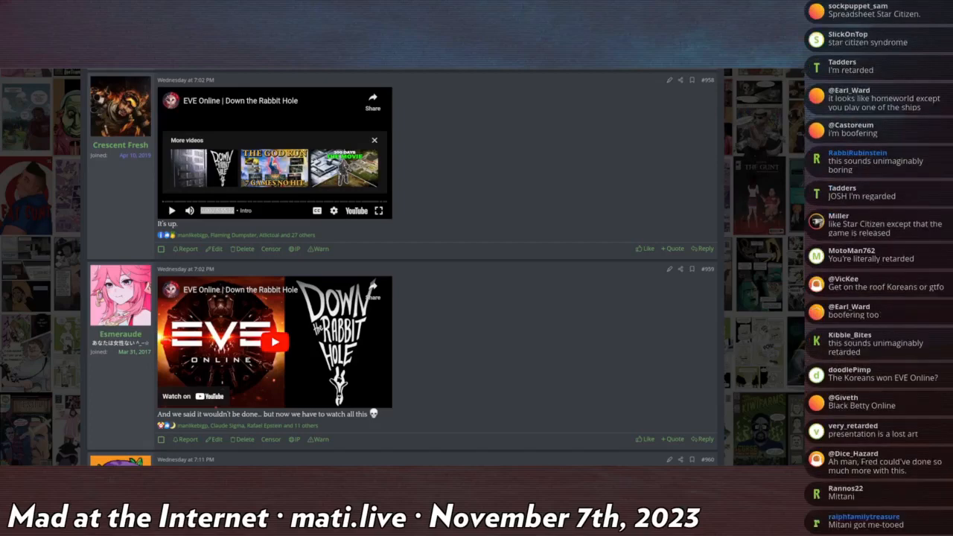
scroll("down", 3)
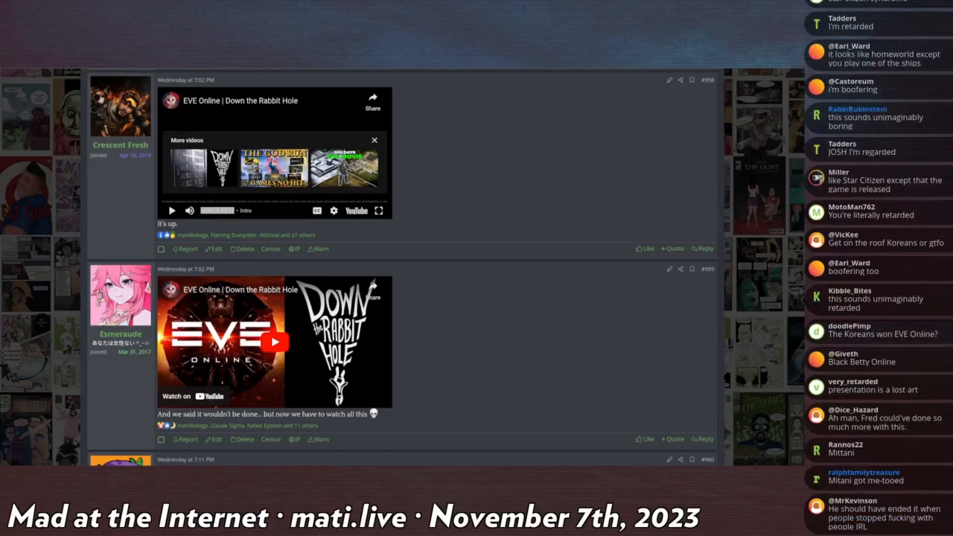
scroll("down", 3)
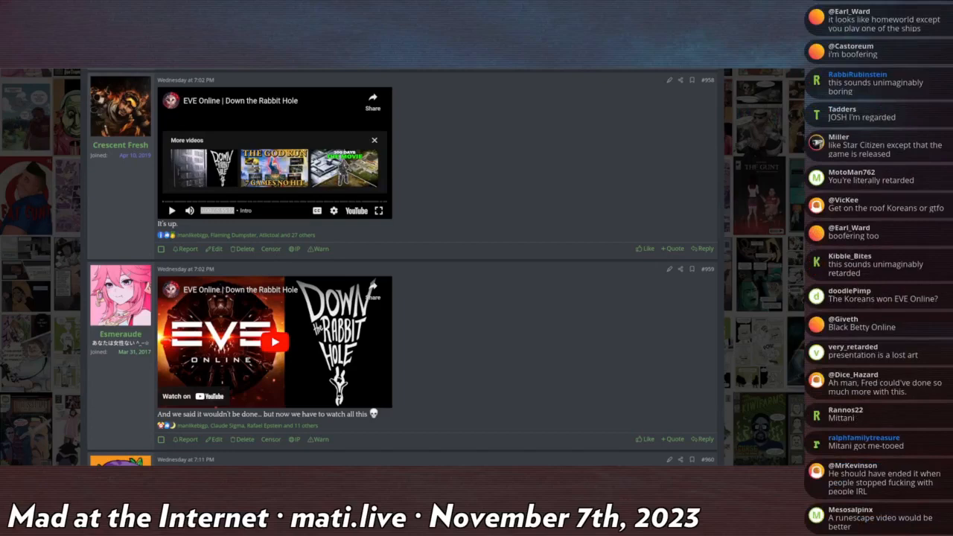
scroll("down", 3)
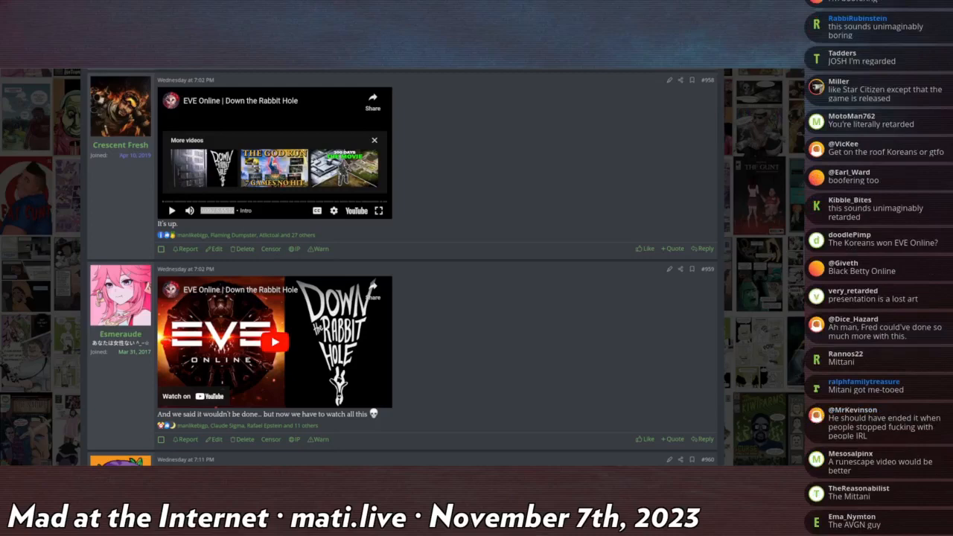
scroll("down", 3)
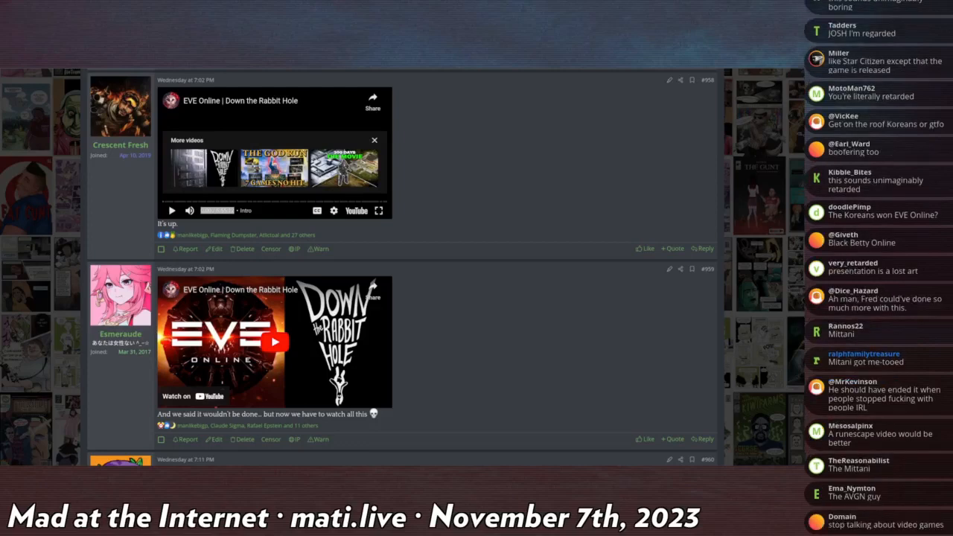
scroll("down", 3)
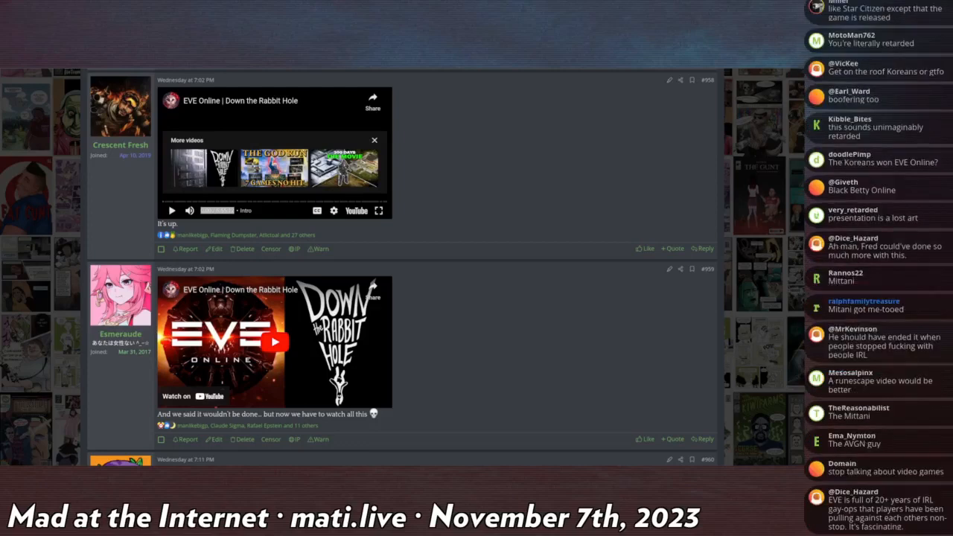
scroll("down", 3)
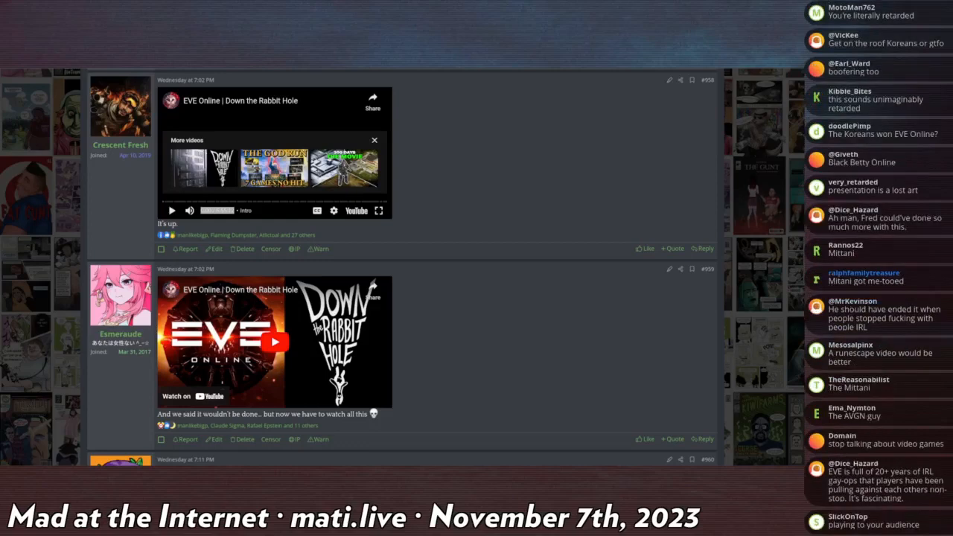
scroll("down", 3)
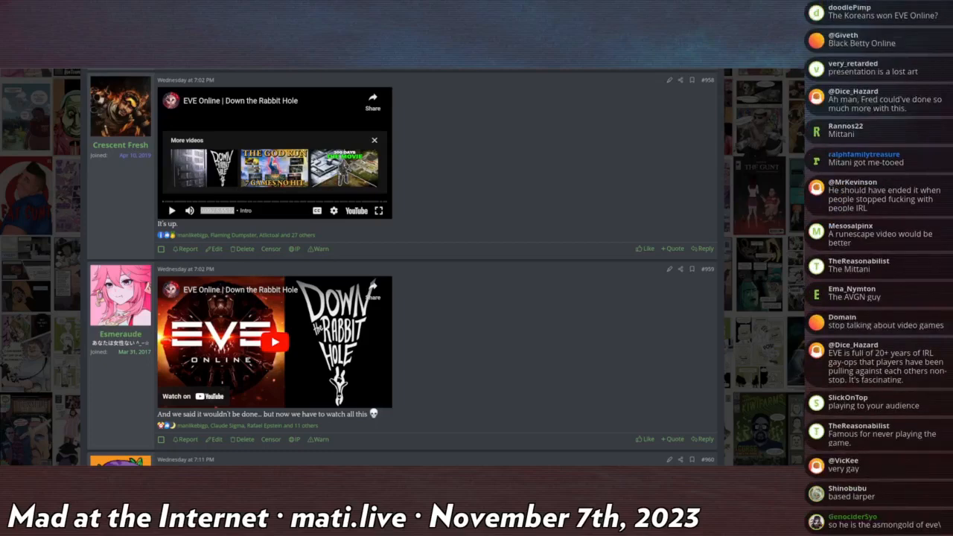
scroll("down", 3)
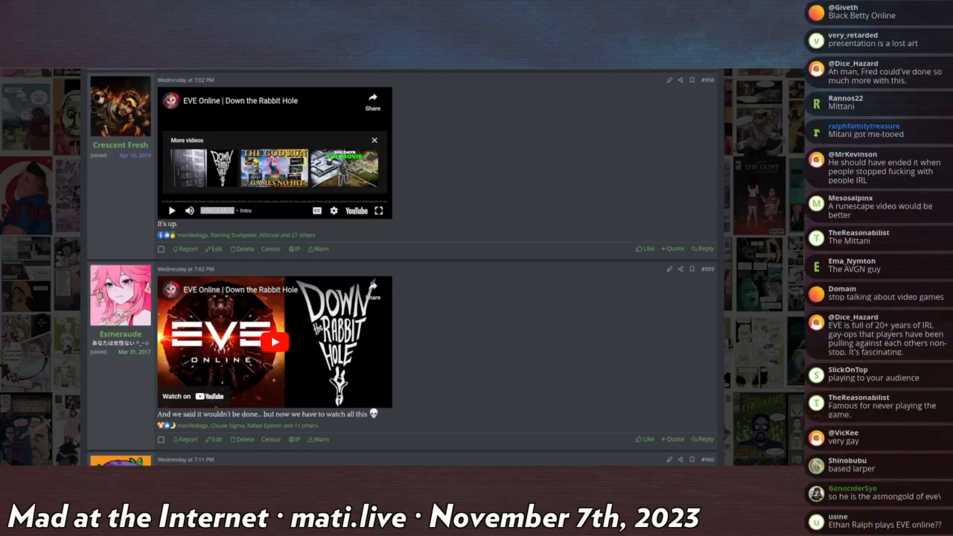
scroll("down", 3)
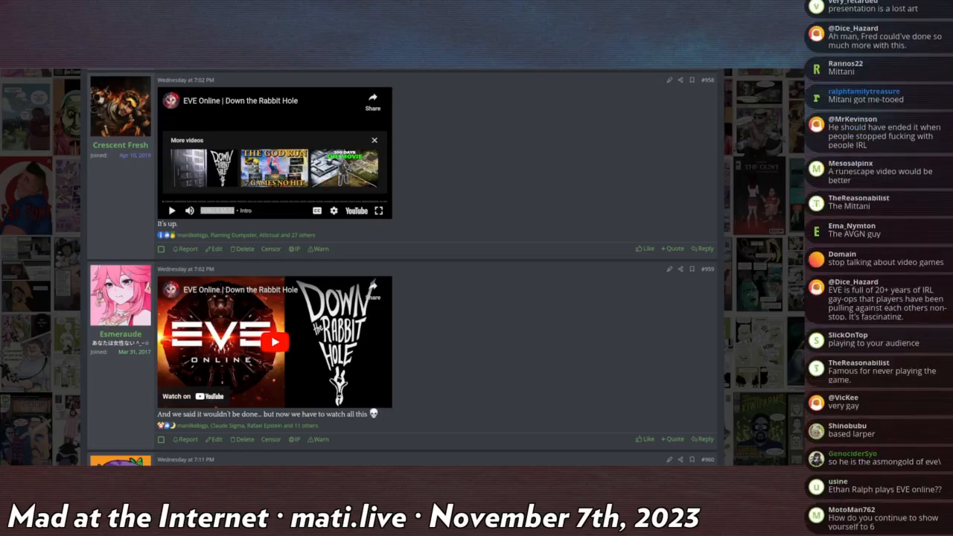
scroll("down", 3)
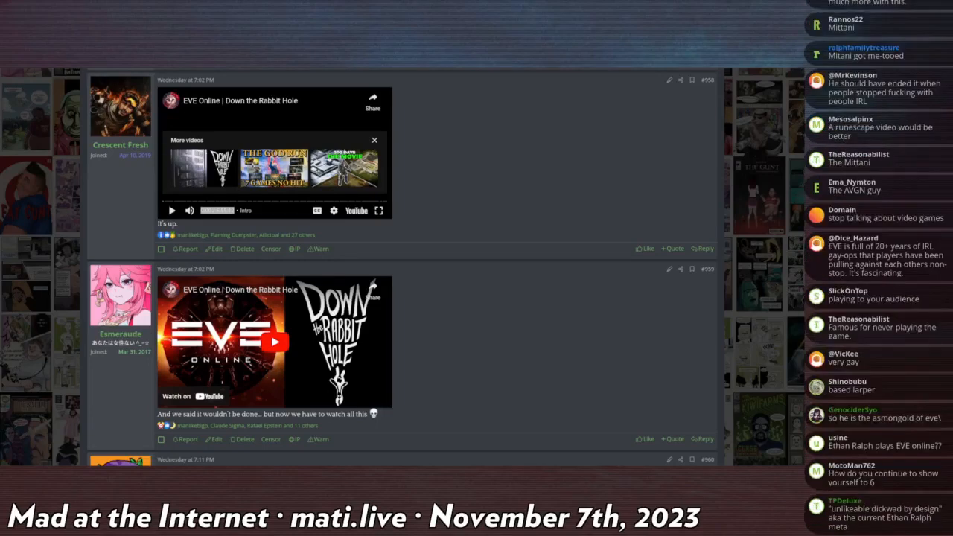
scroll("down", 3)
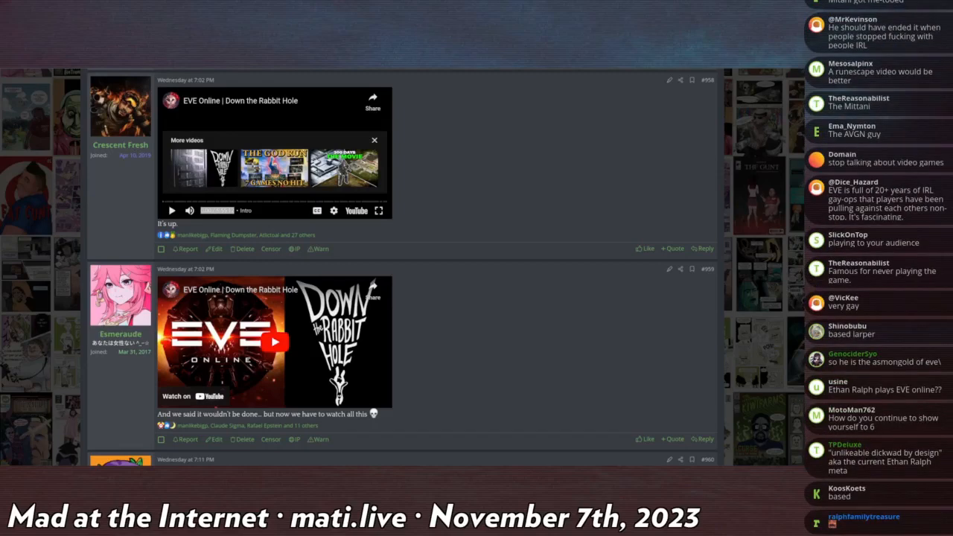
scroll("down", 3)
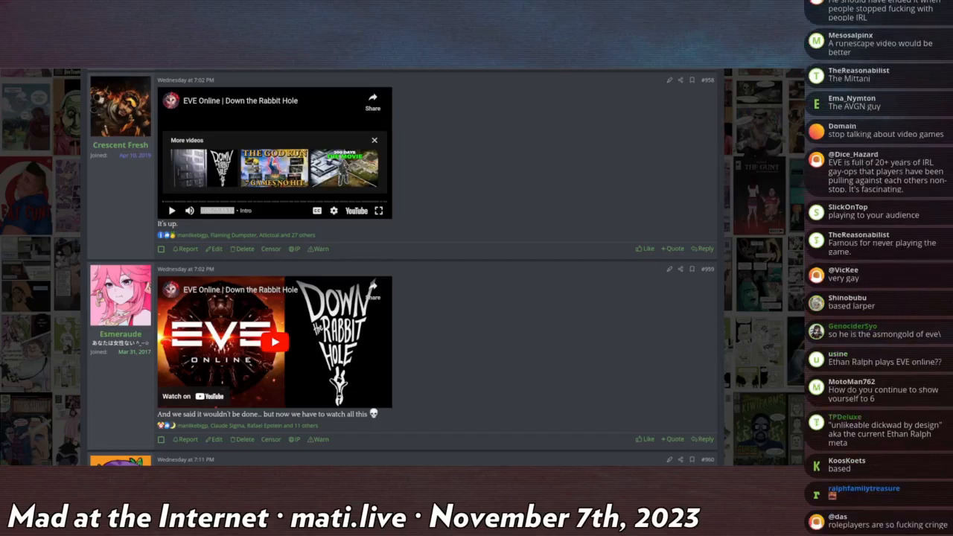
scroll("down", 3)
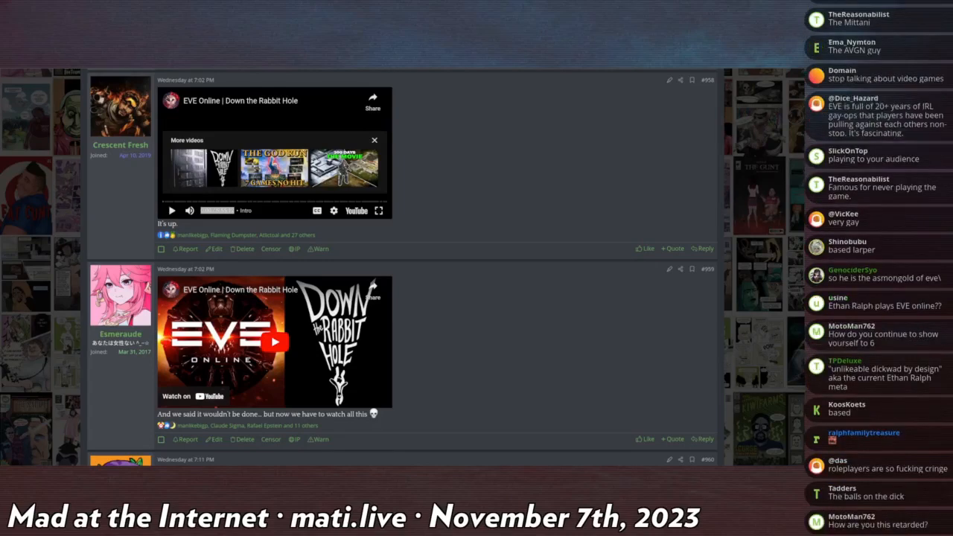
scroll("down", 3)
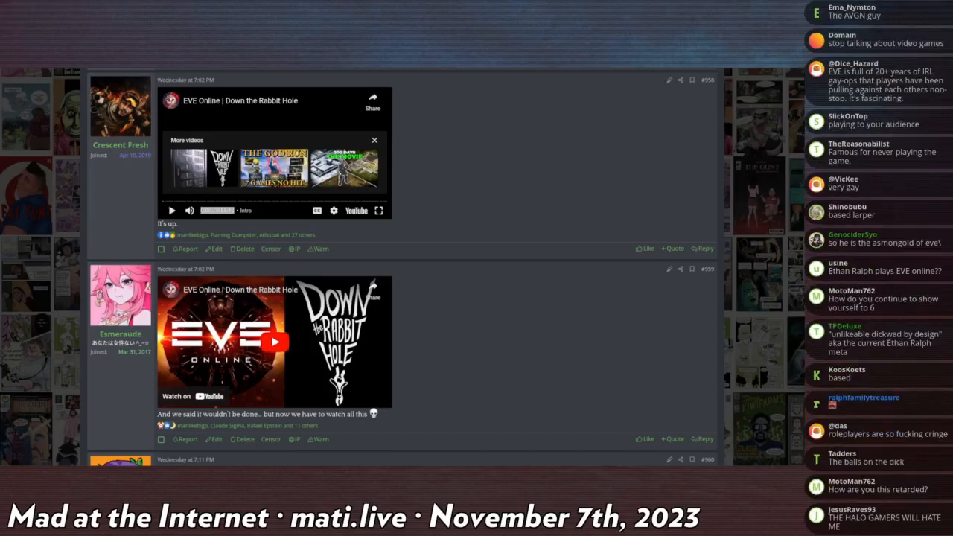
scroll("down", 3)
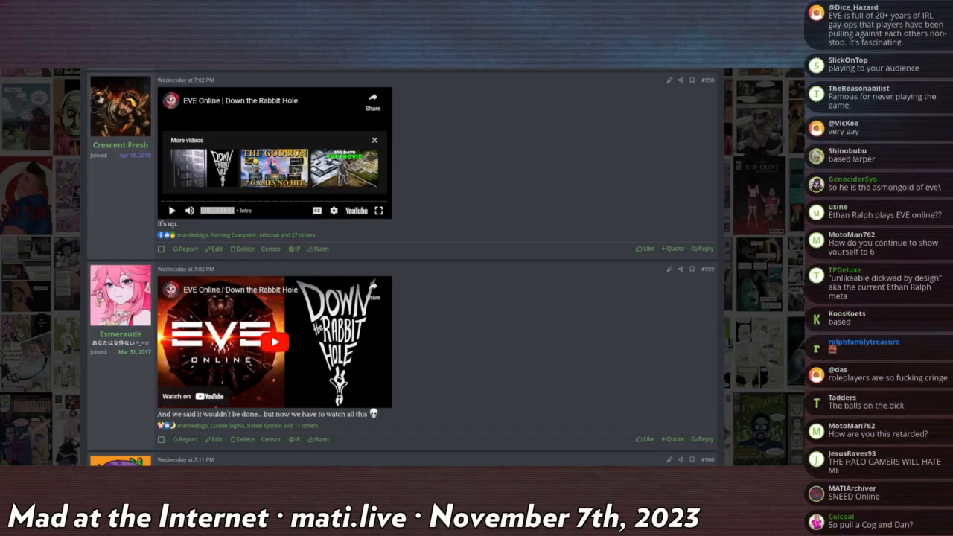
scroll("down", 3)
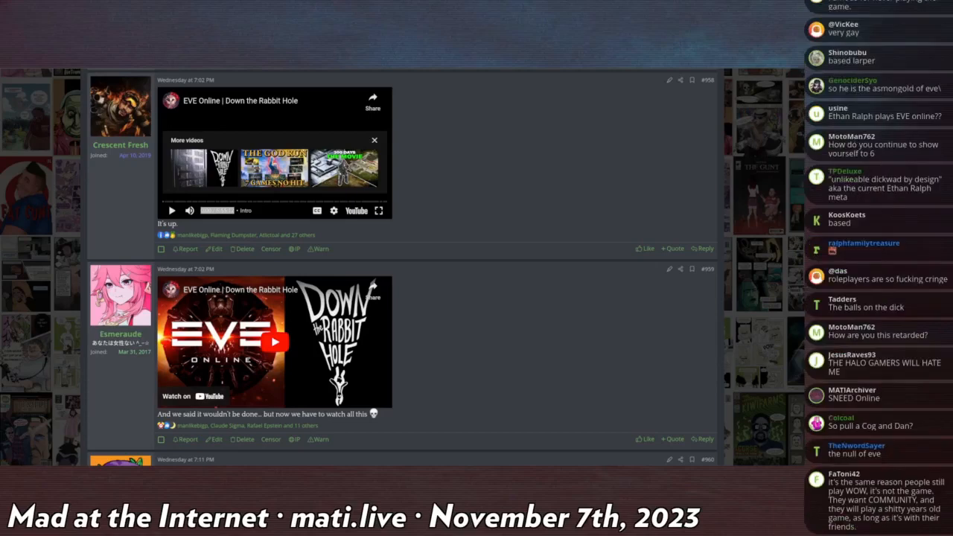
scroll("down", 3)
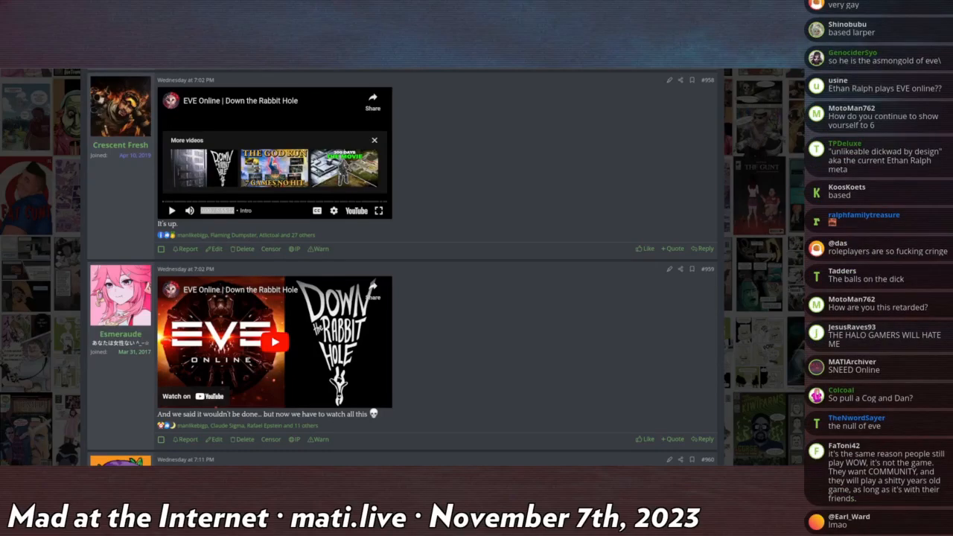
scroll("down", 3)
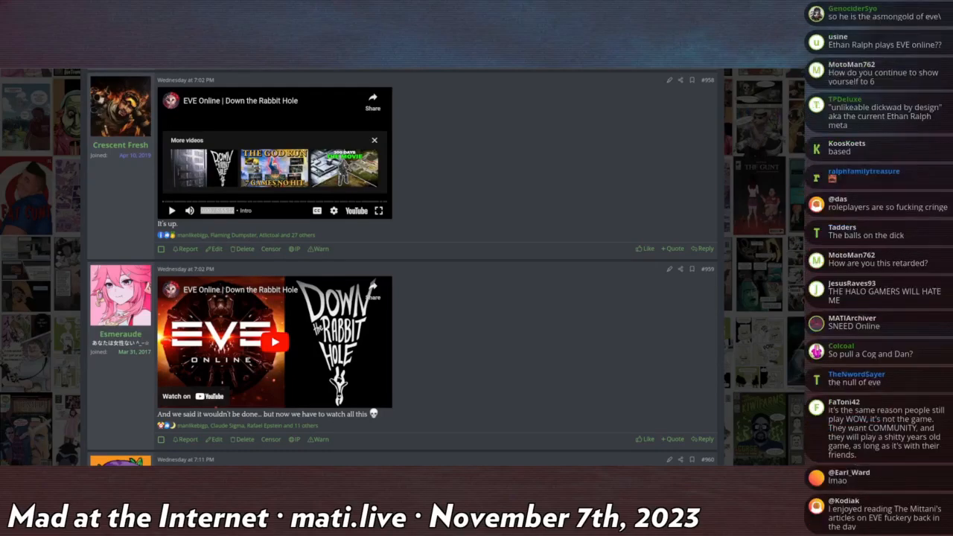
scroll("down", 3)
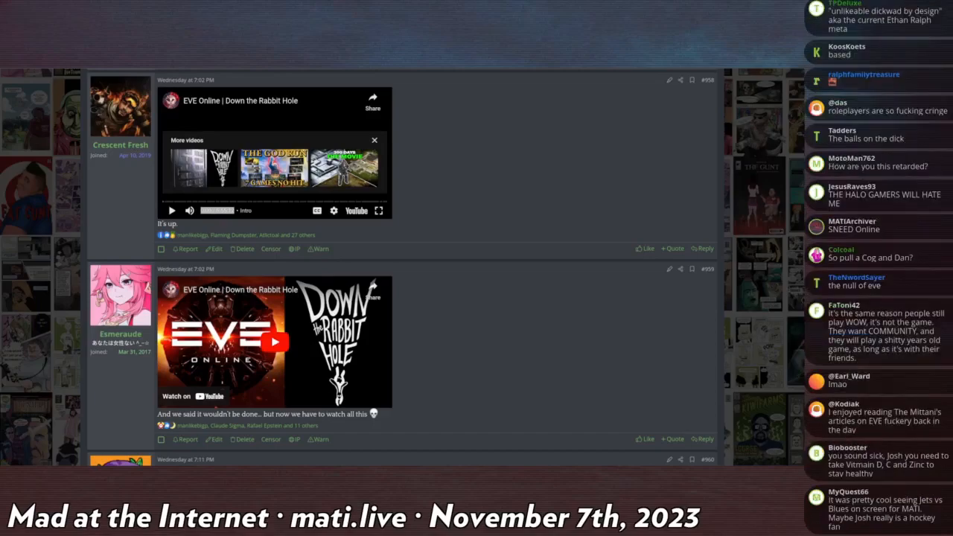